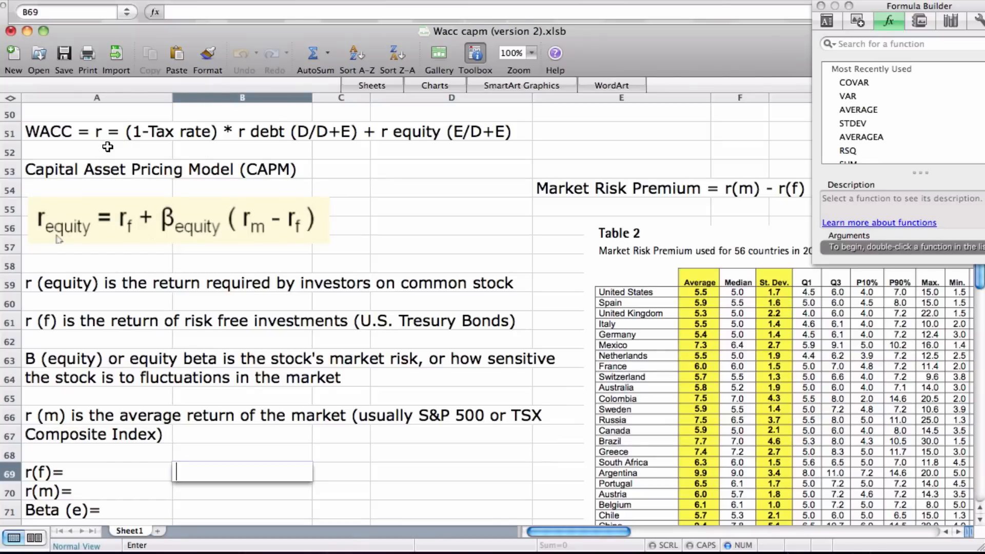
{"action": "mouse_move", "coordinate": [386, 147]}
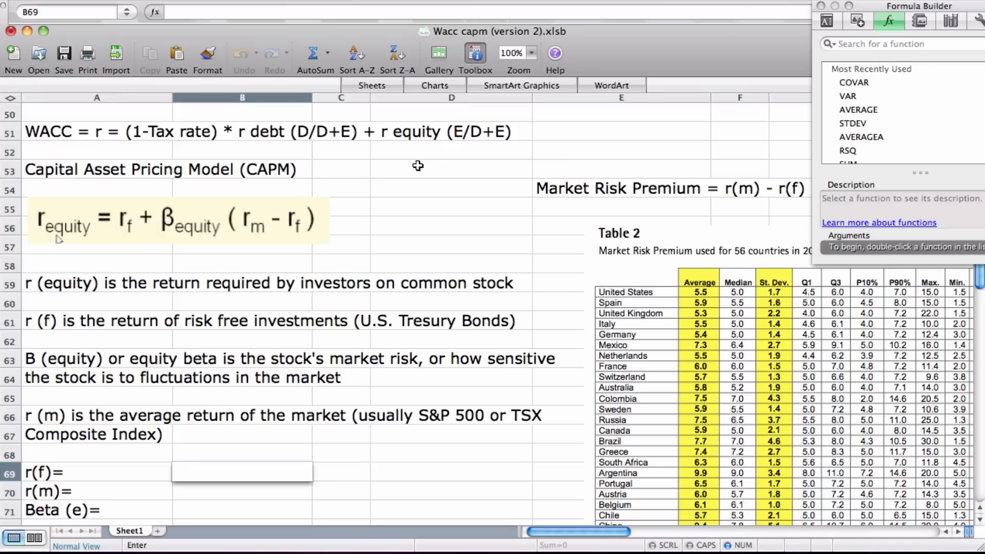
{"action": "mouse_move", "coordinate": [401, 147]}
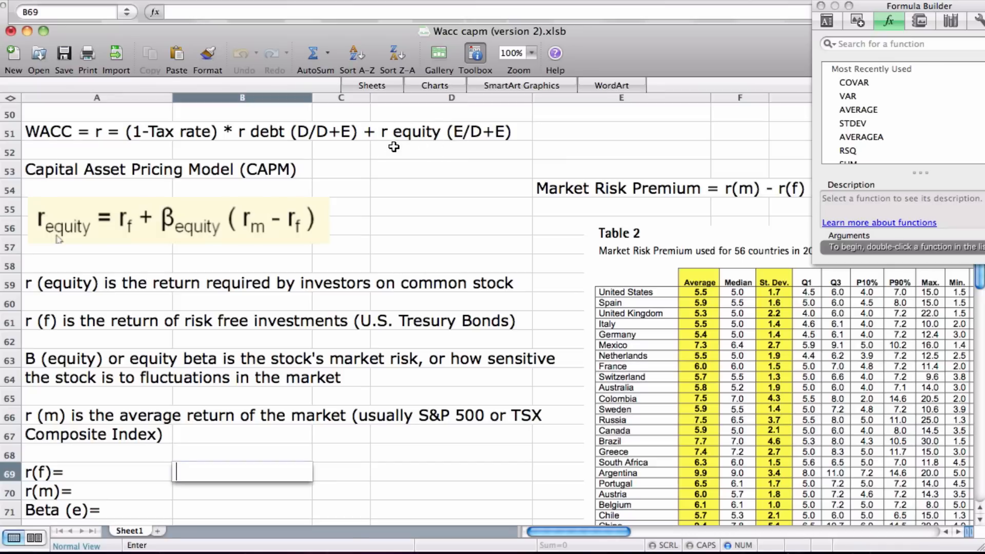
{"action": "mouse_move", "coordinate": [448, 150]}
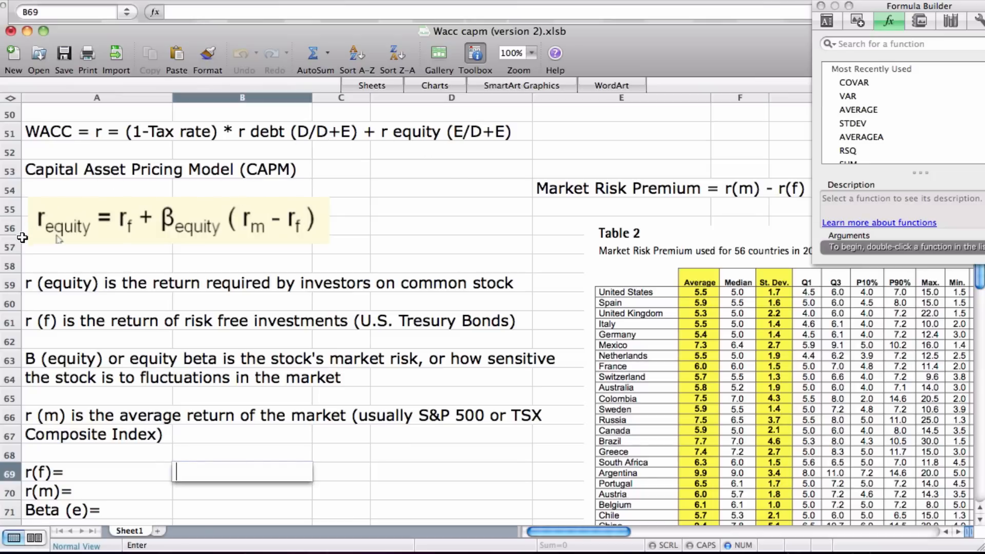
{"action": "mouse_move", "coordinate": [59, 256]}
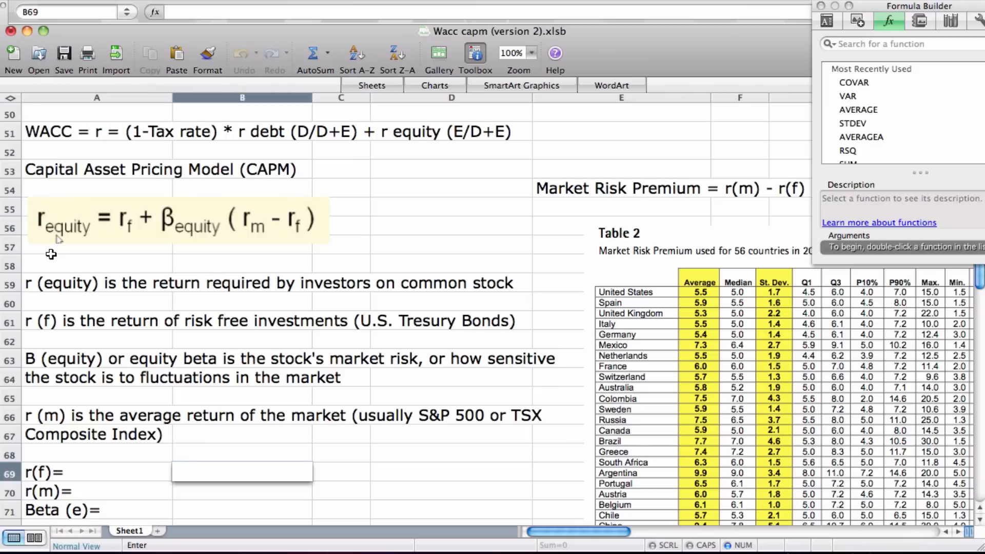
{"action": "mouse_move", "coordinate": [48, 244]}
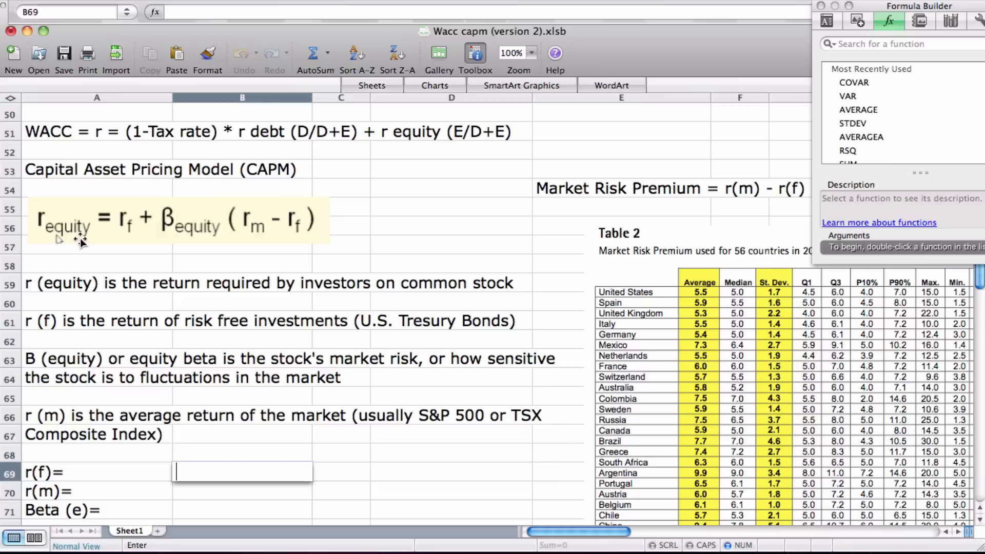
{"action": "mouse_move", "coordinate": [115, 237]}
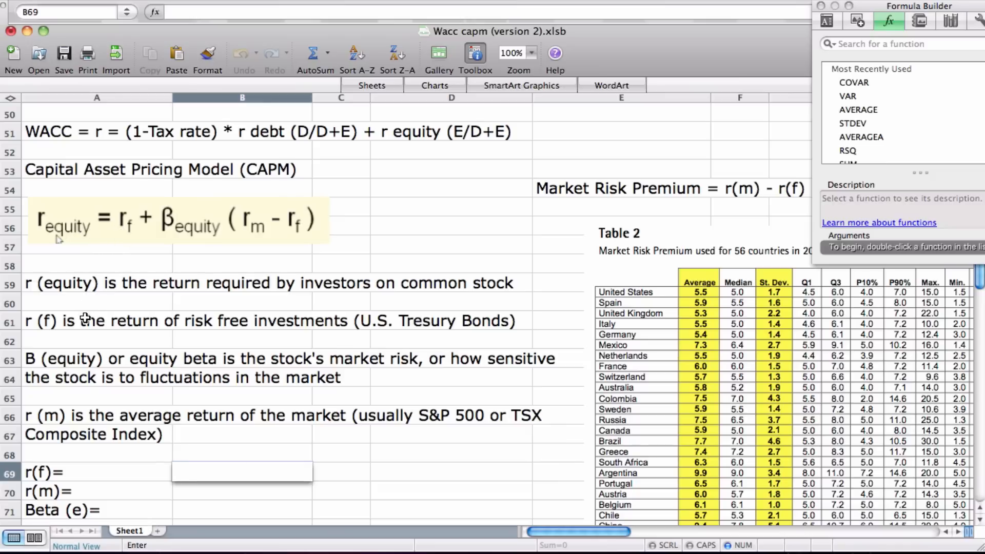
{"action": "mouse_move", "coordinate": [238, 327]}
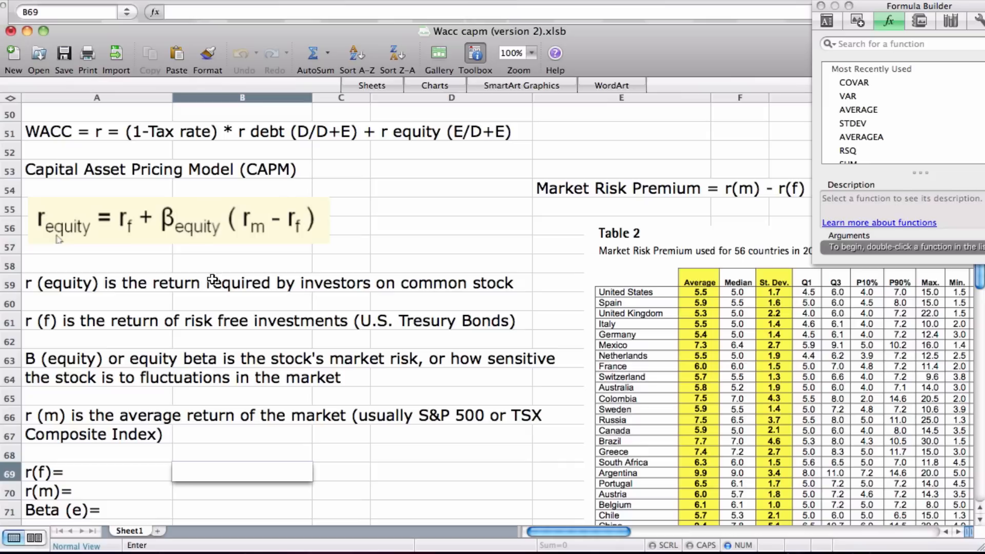
{"action": "mouse_move", "coordinate": [202, 358]}
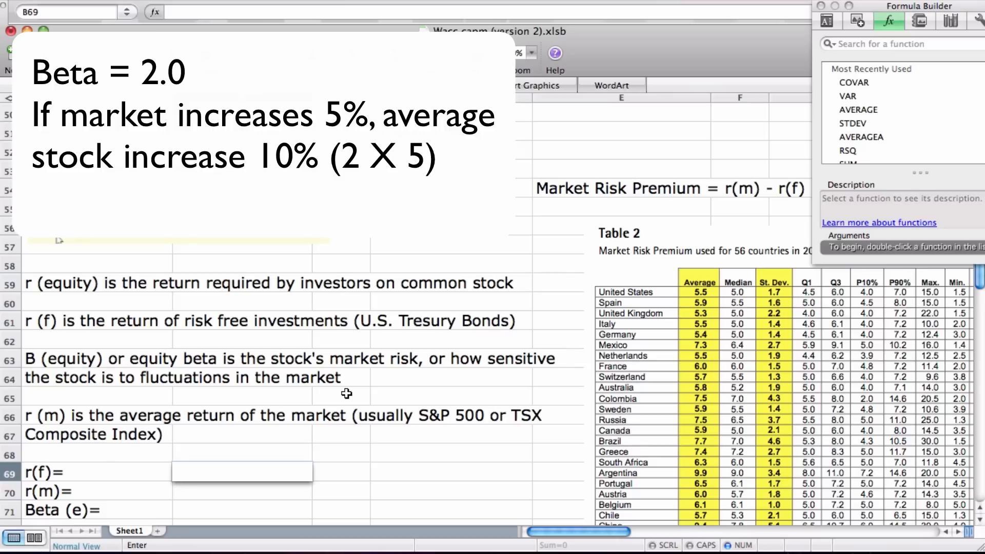
Bring up the Bloomberg U.S. Treasuries page showing the 10-year yield of 2.25
{"action": "left_click", "coordinate": [242, 472]}
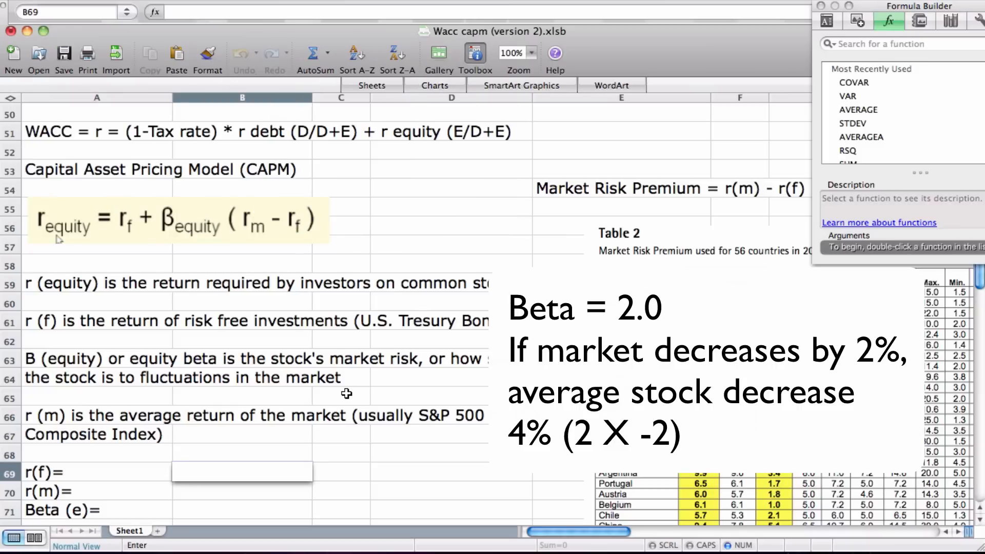
{"action": "left_click", "coordinate": [242, 471]}
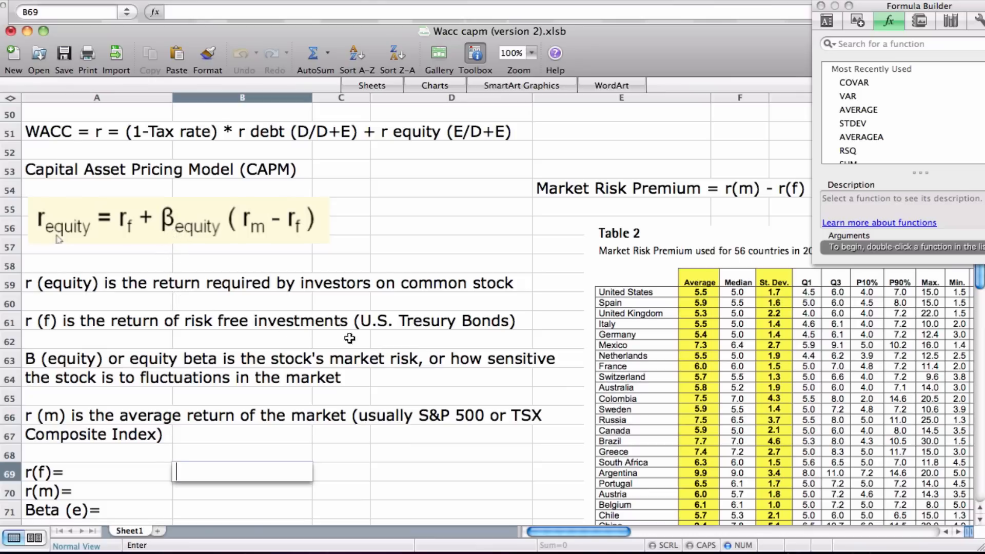
{"action": "mouse_move", "coordinate": [413, 387]}
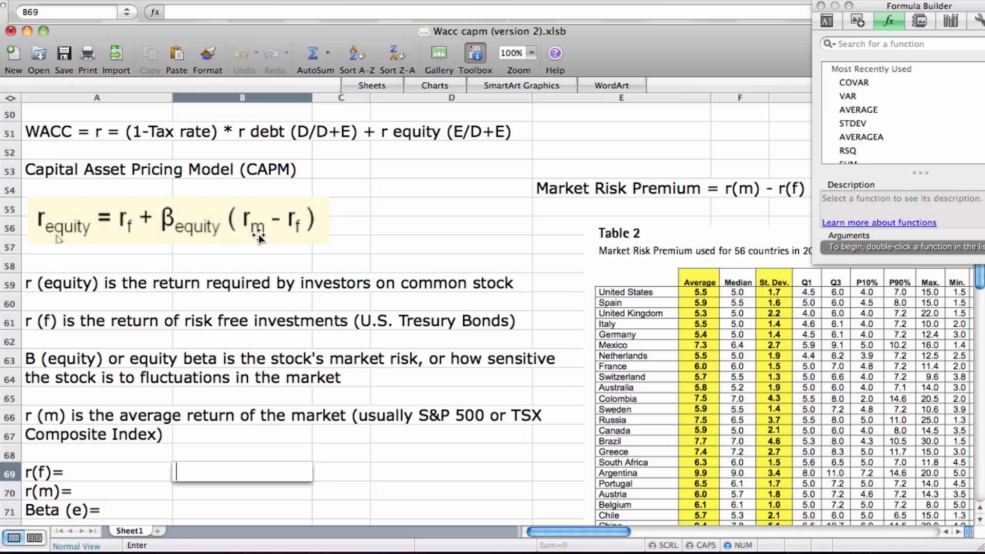
{"action": "mouse_move", "coordinate": [214, 435]}
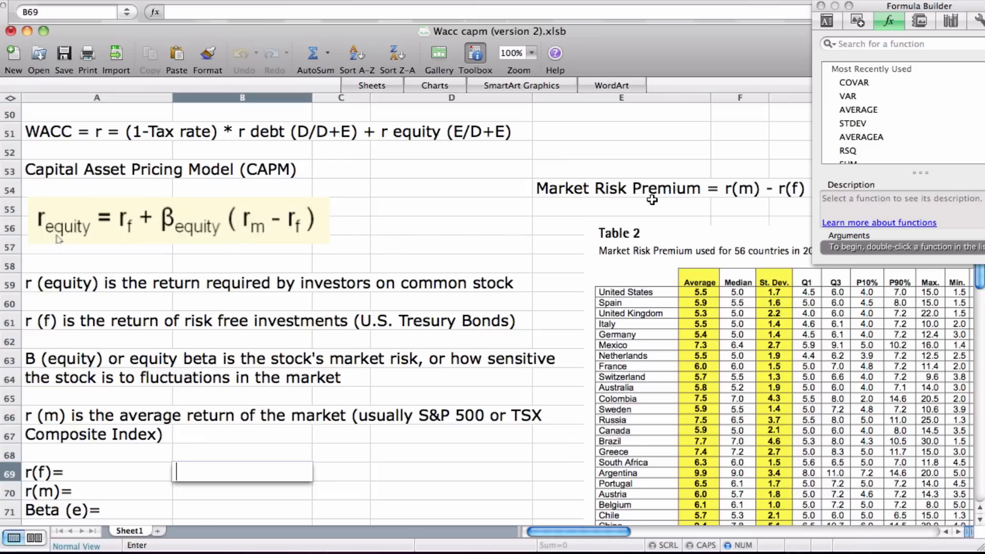
{"action": "mouse_move", "coordinate": [763, 192]}
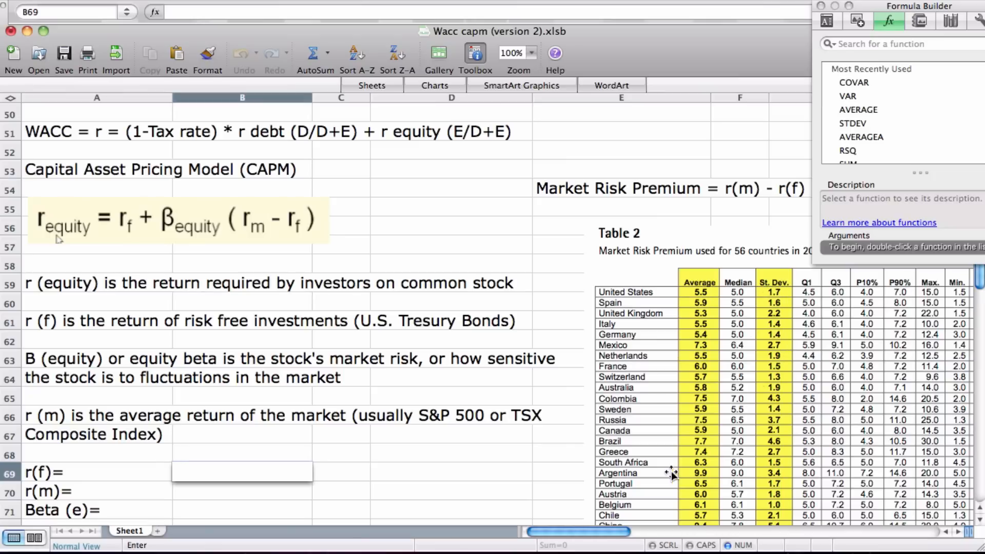
{"action": "mouse_move", "coordinate": [713, 434]}
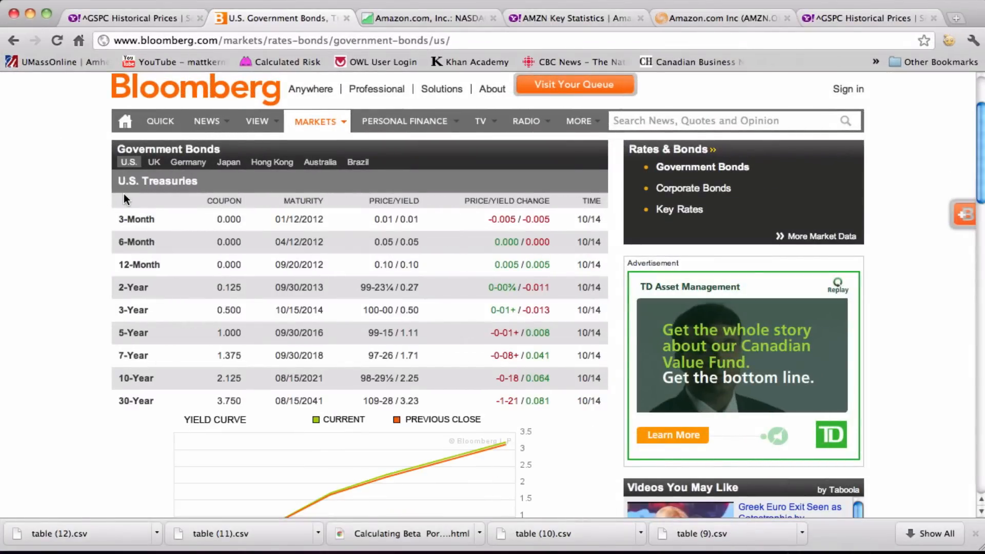
{"action": "mouse_move", "coordinate": [165, 385]}
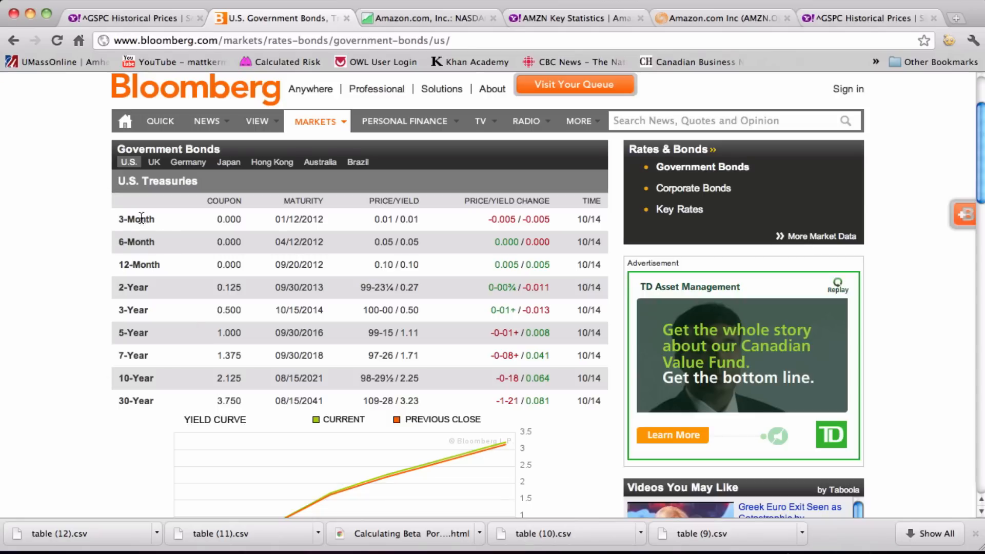
{"action": "mouse_move", "coordinate": [112, 354]}
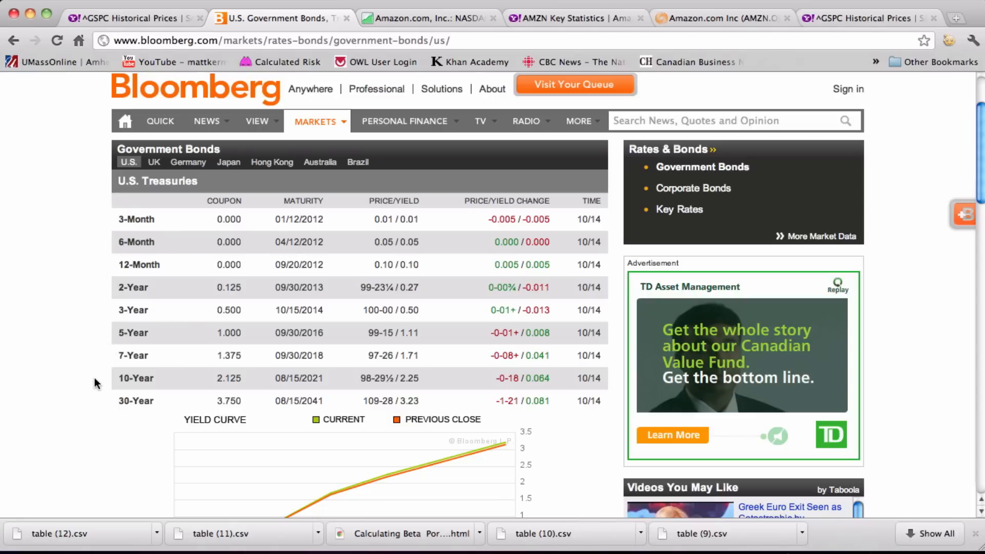
{"action": "mouse_move", "coordinate": [103, 410]}
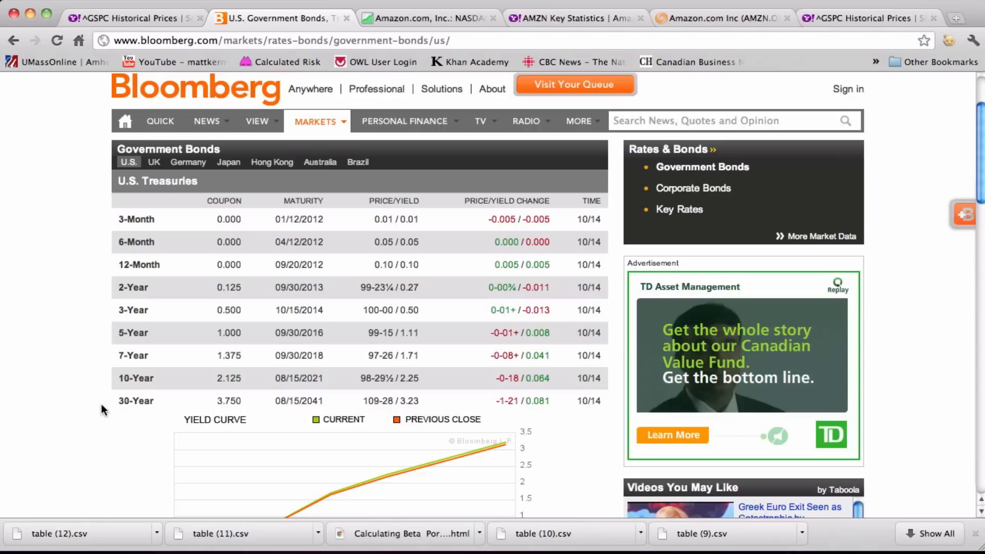
{"action": "mouse_move", "coordinate": [122, 369]}
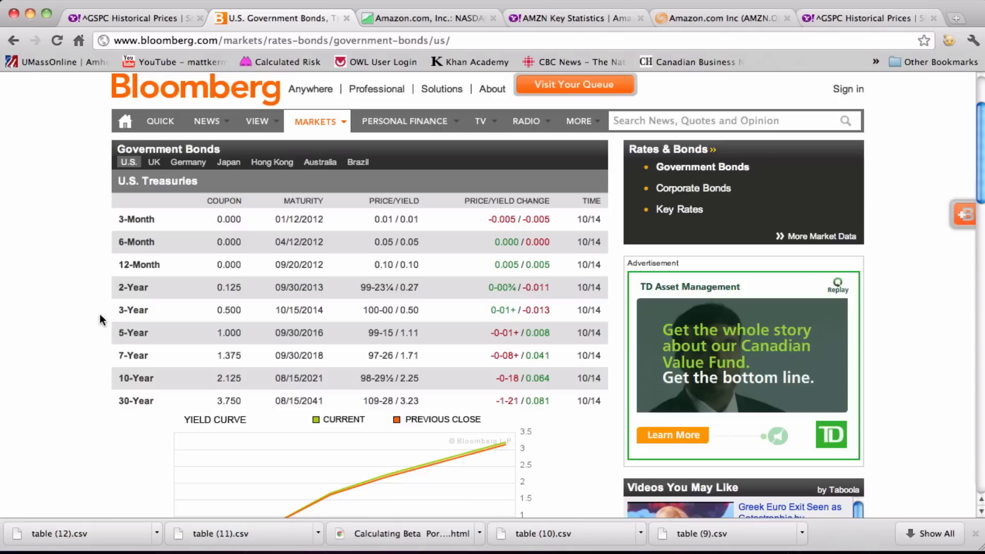
{"action": "mouse_move", "coordinate": [98, 317]}
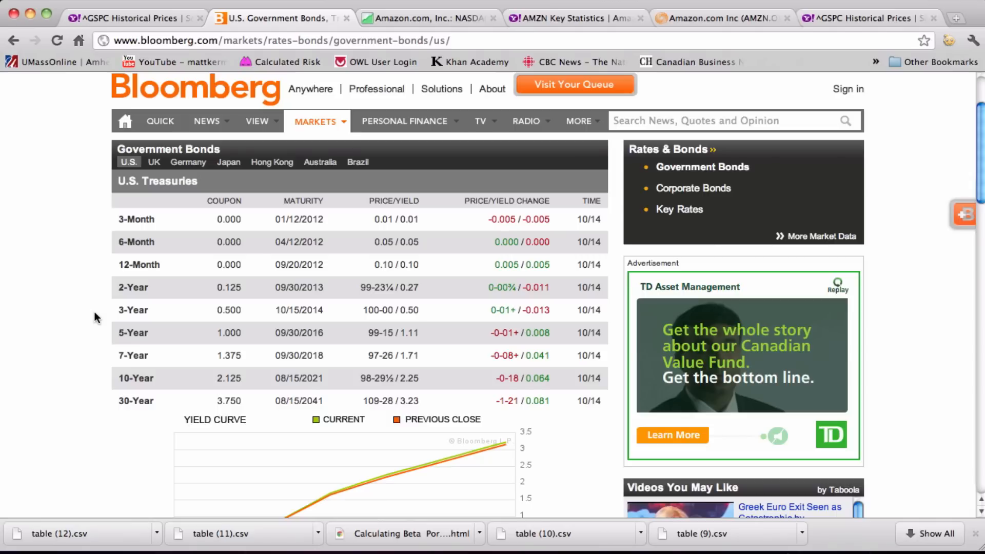
{"action": "mouse_move", "coordinate": [142, 308]}
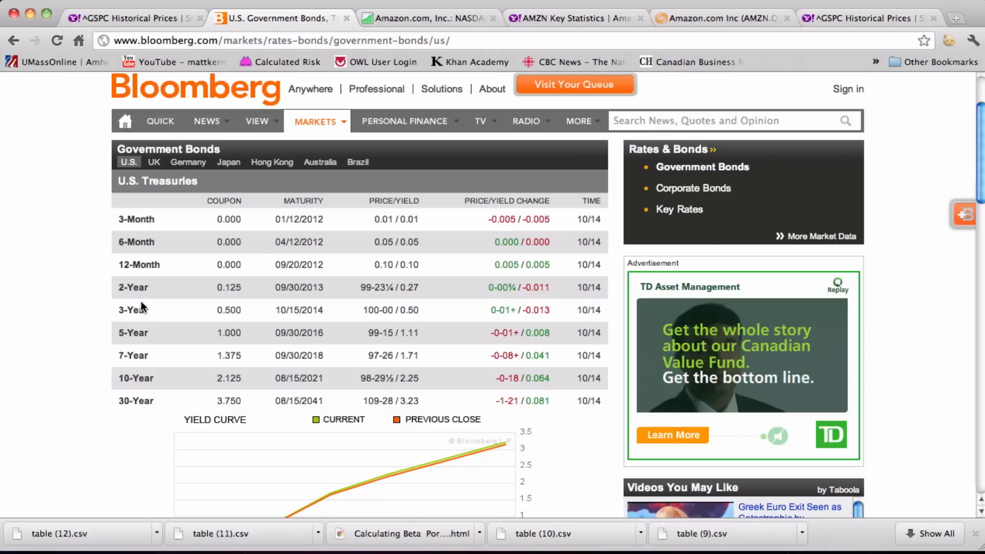
{"action": "mouse_move", "coordinate": [116, 303]}
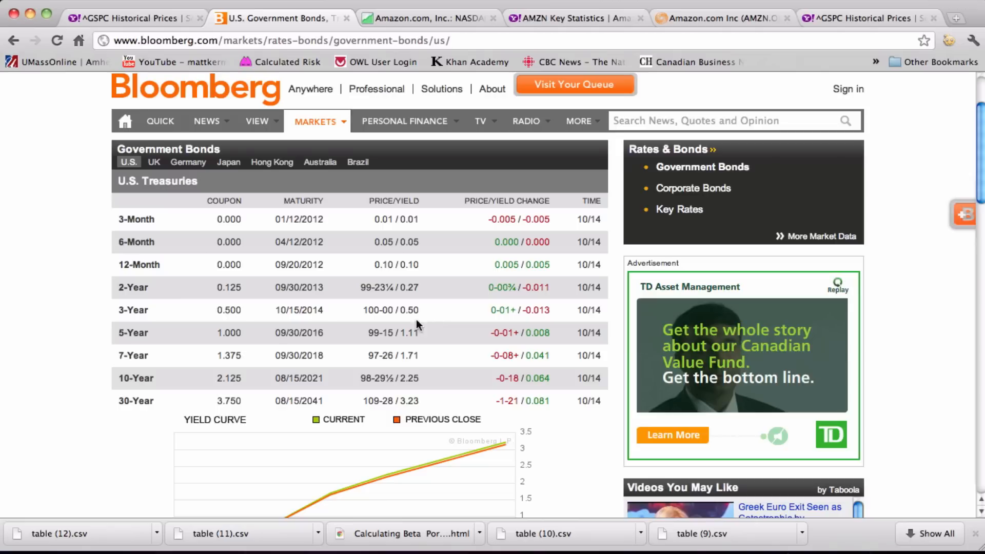
{"action": "mouse_move", "coordinate": [478, 377]}
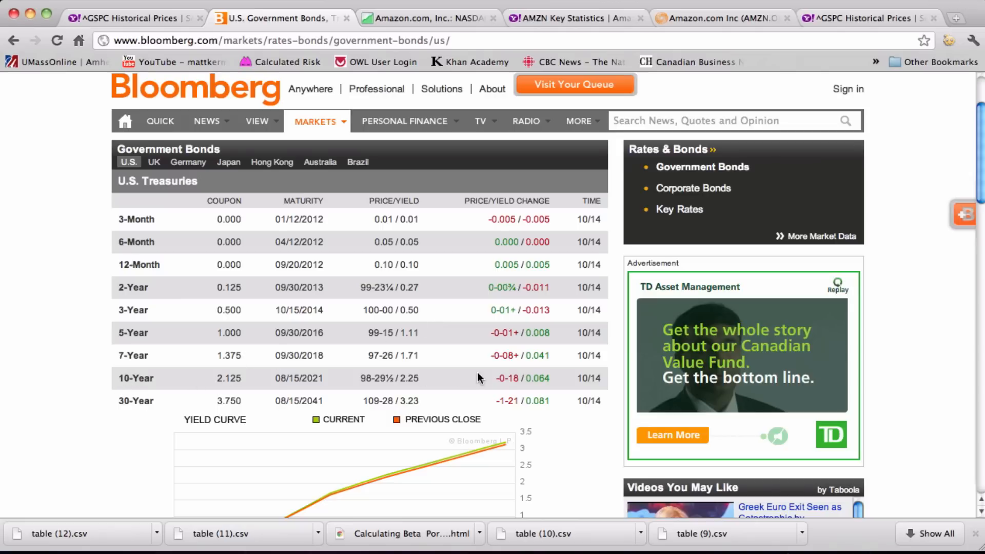
{"action": "mouse_move", "coordinate": [167, 382]}
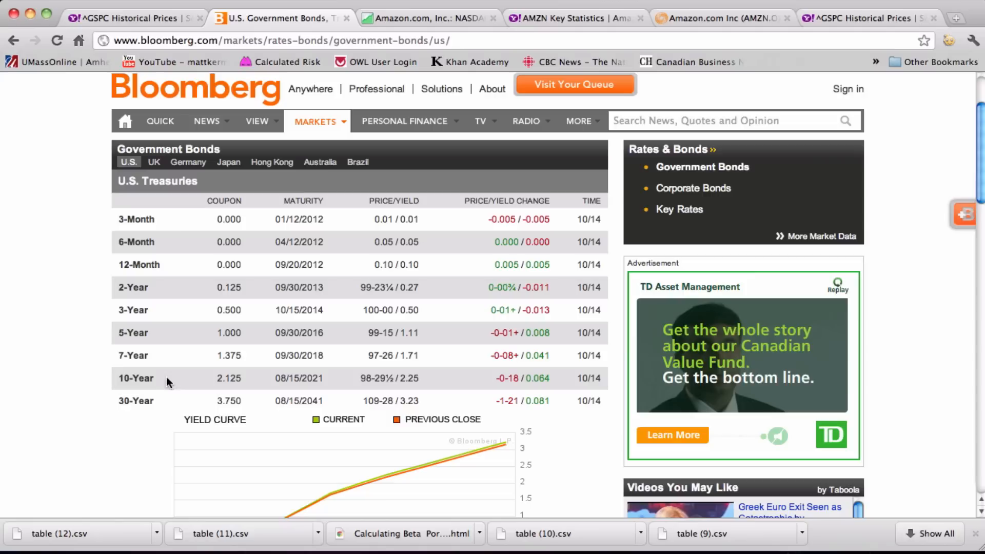
{"action": "mouse_move", "coordinate": [155, 402]}
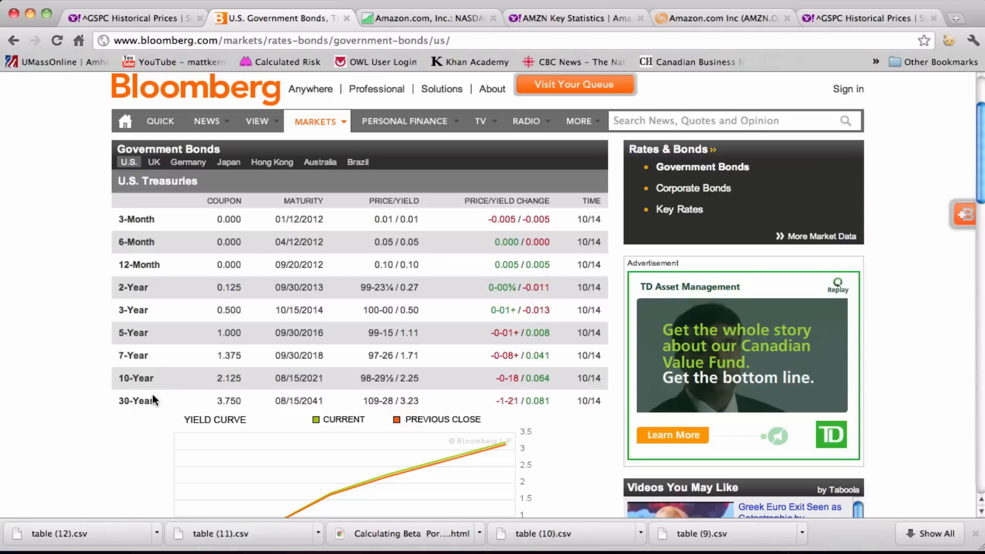
{"action": "mouse_move", "coordinate": [161, 394]}
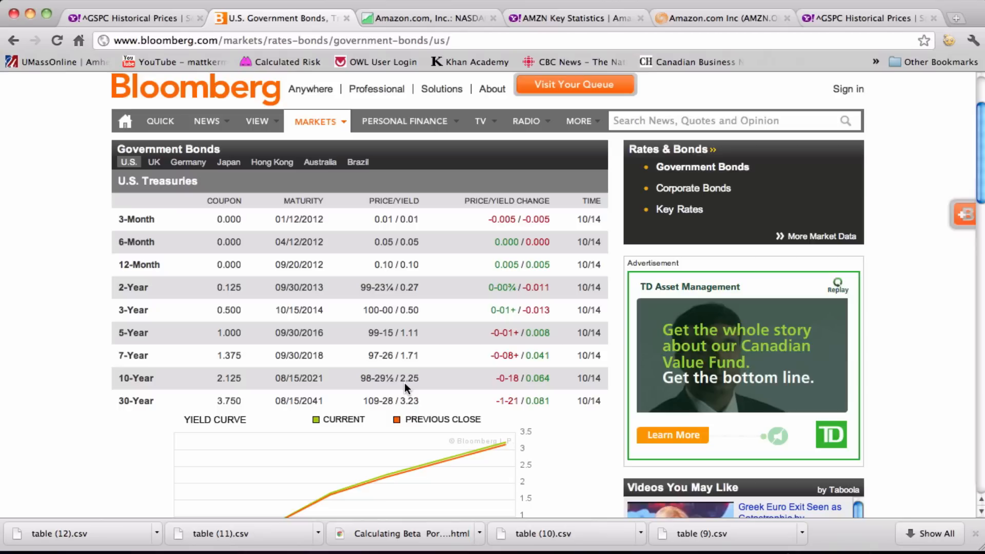
{"action": "mouse_move", "coordinate": [412, 385]}
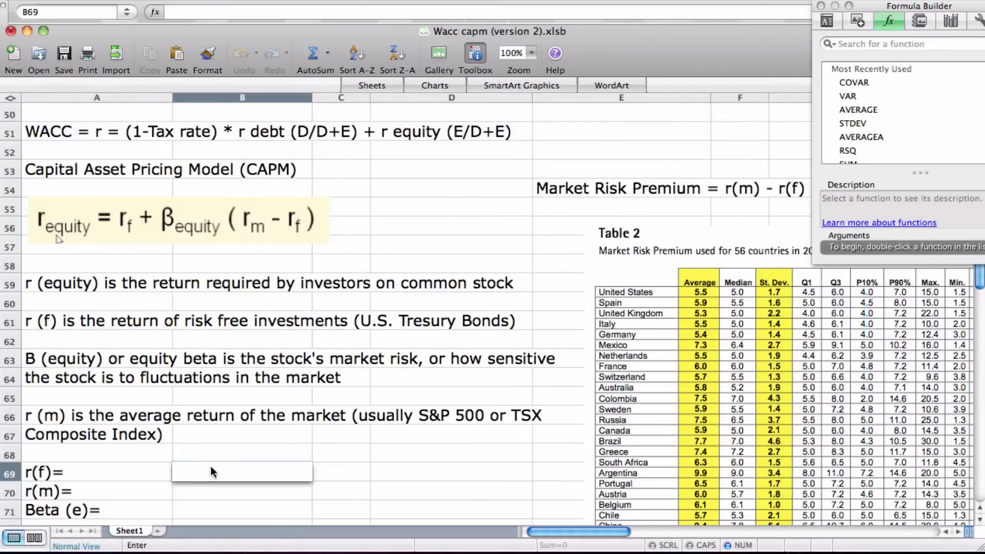
Enter the risk-free rate r(f) of 0.0225 in B69 on the CAPM sheet
{"action": "type", "text": "0.0225"}
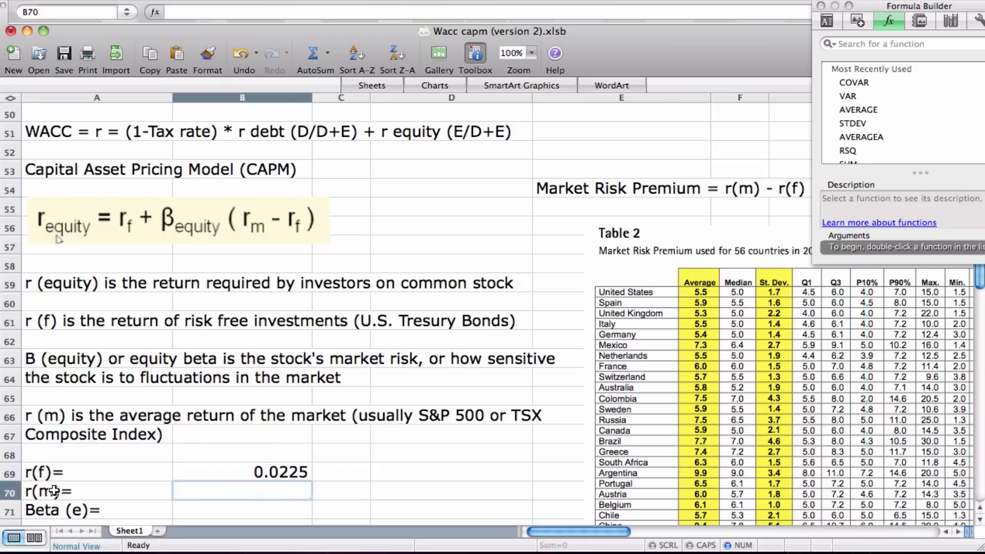
{"action": "mouse_move", "coordinate": [136, 478]}
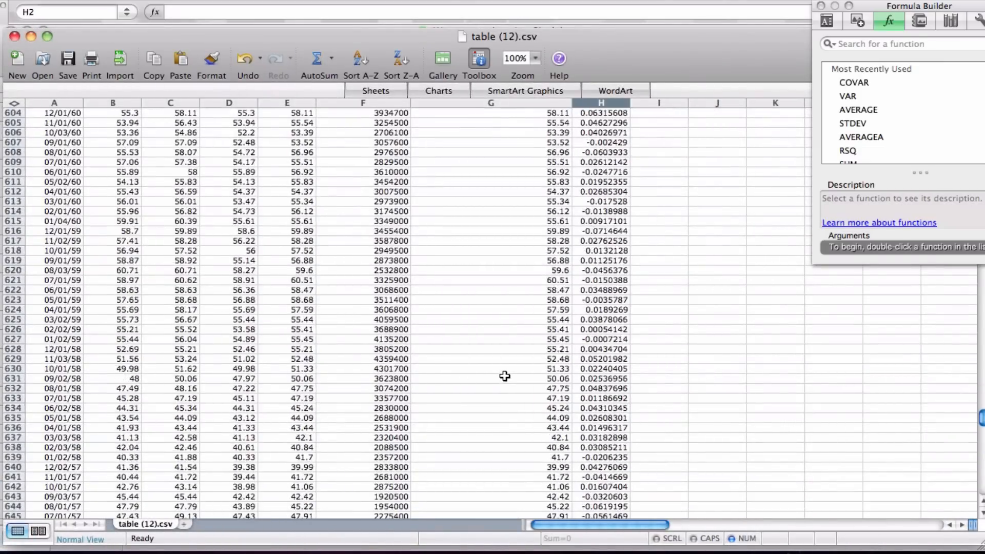
{"action": "scroll", "scroll_direction": "down", "scroll_amount": 3}
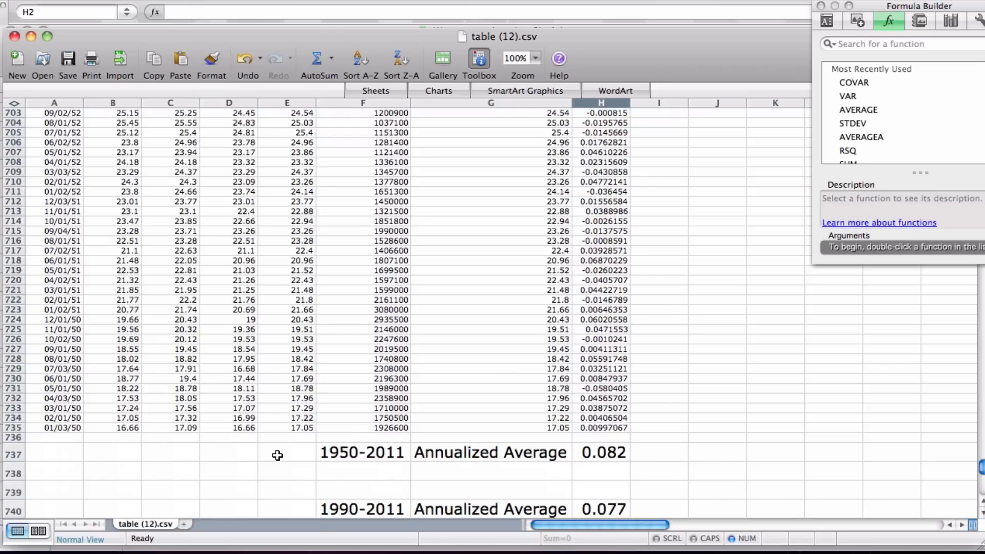
{"action": "mouse_move", "coordinate": [547, 473]}
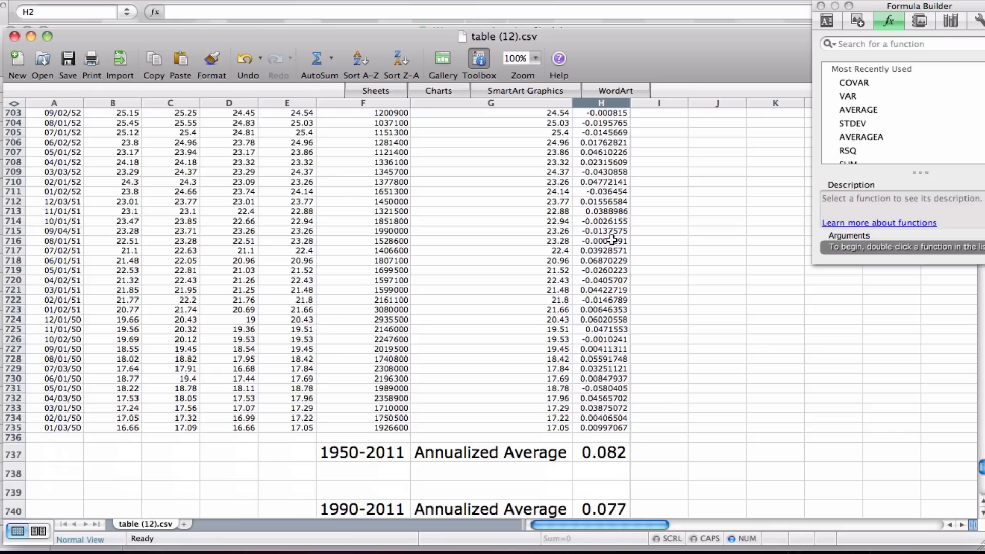
{"action": "mouse_move", "coordinate": [619, 296]}
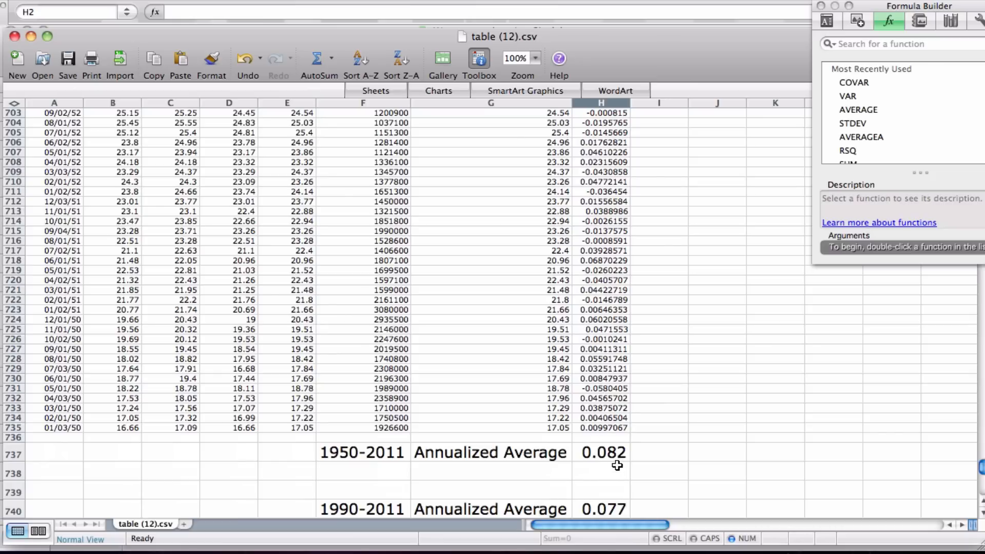
{"action": "mouse_move", "coordinate": [630, 464]}
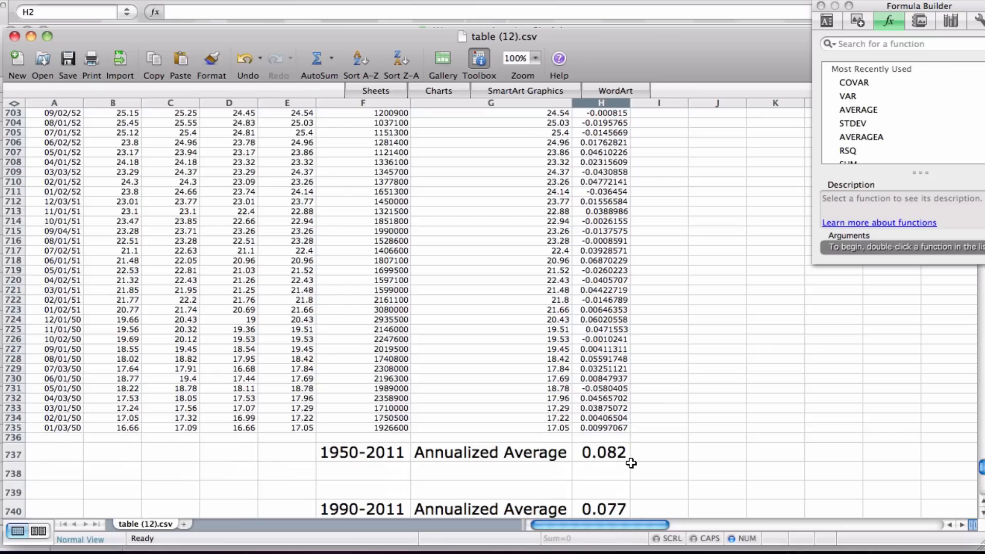
{"action": "scroll", "scroll_direction": "down", "scroll_amount": 3}
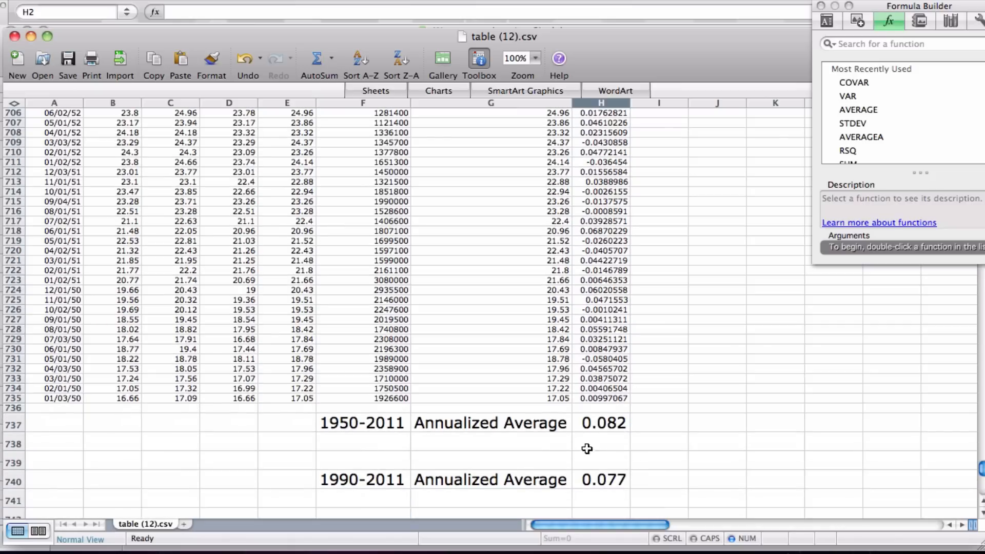
{"action": "mouse_move", "coordinate": [286, 500]}
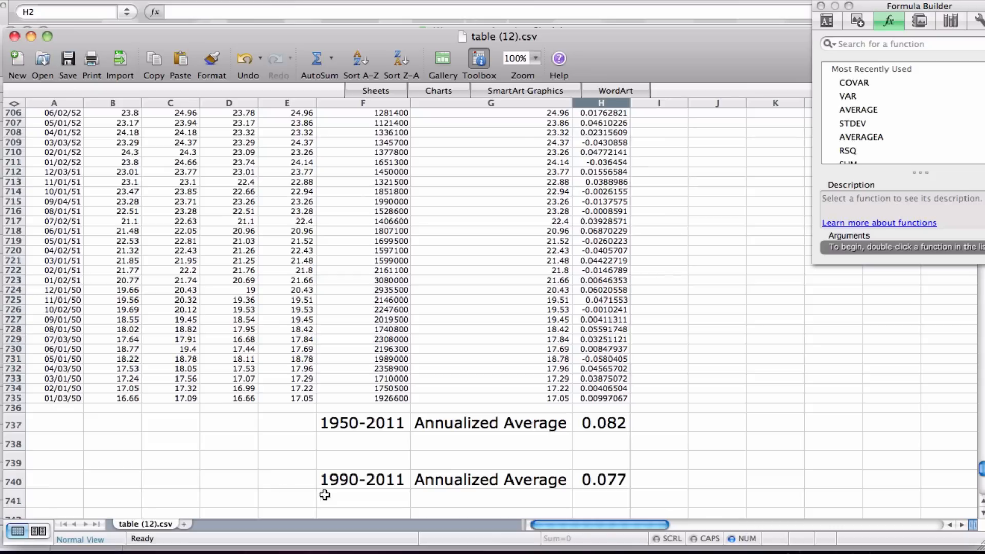
{"action": "mouse_move", "coordinate": [352, 491]}
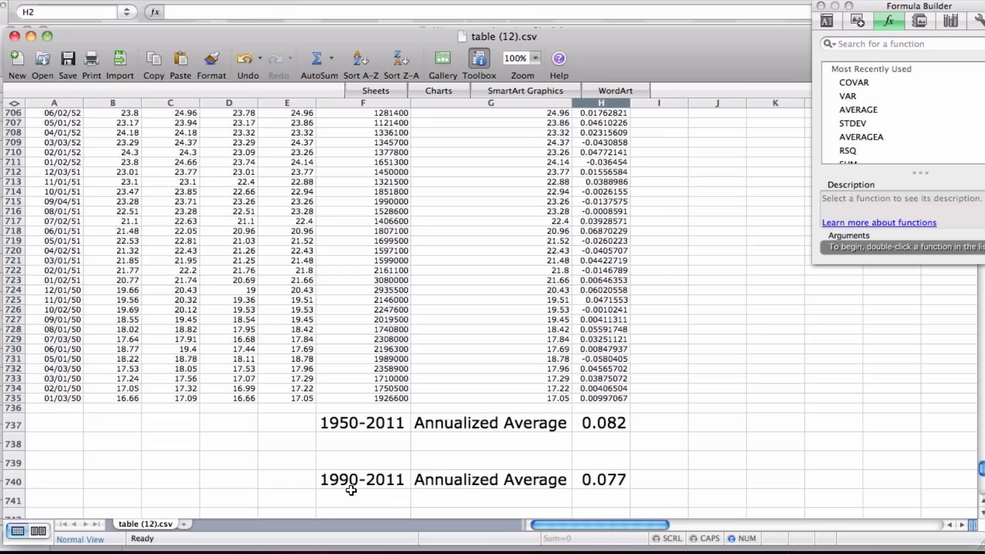
{"action": "mouse_move", "coordinate": [567, 483]}
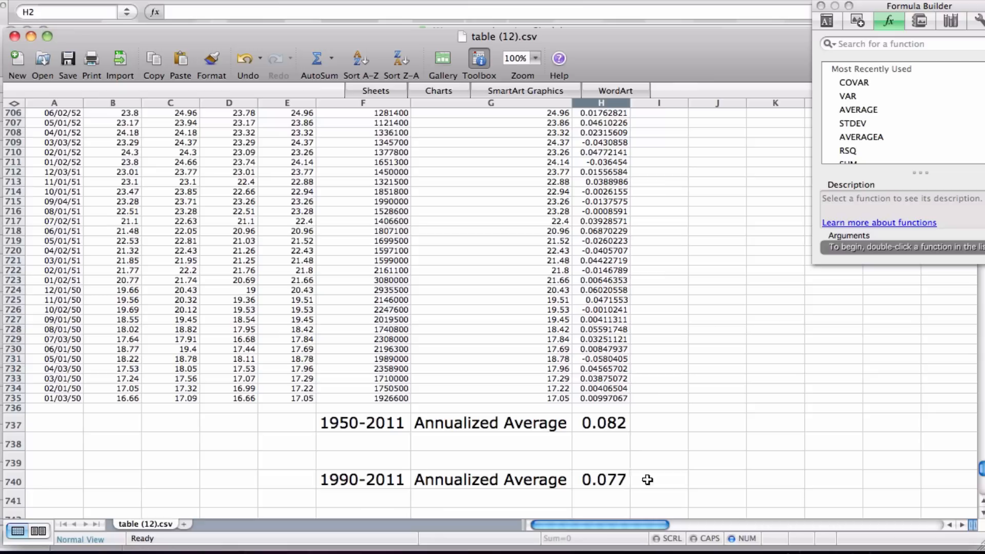
{"action": "scroll", "scroll_direction": "down", "scroll_amount": 3}
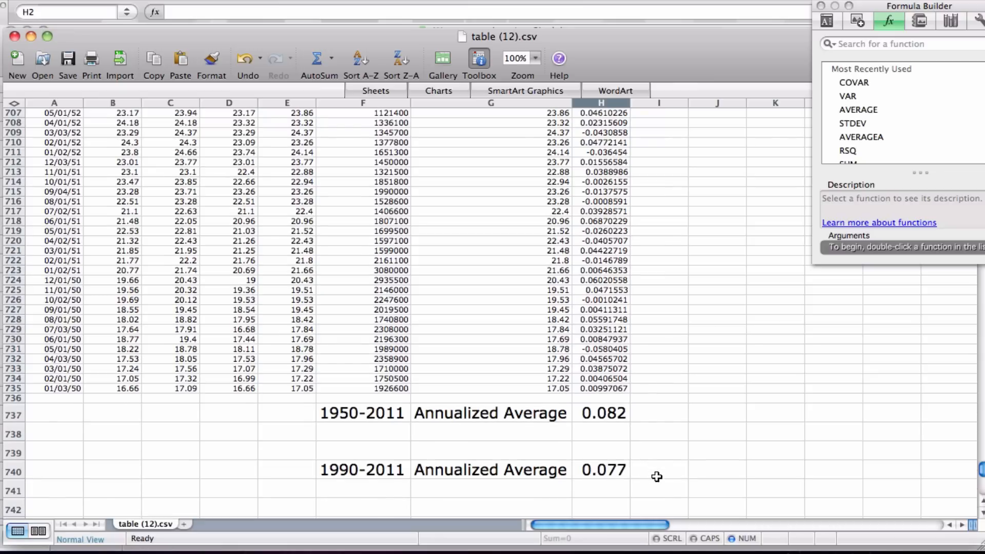
{"action": "scroll", "scroll_direction": "down", "scroll_amount": 3}
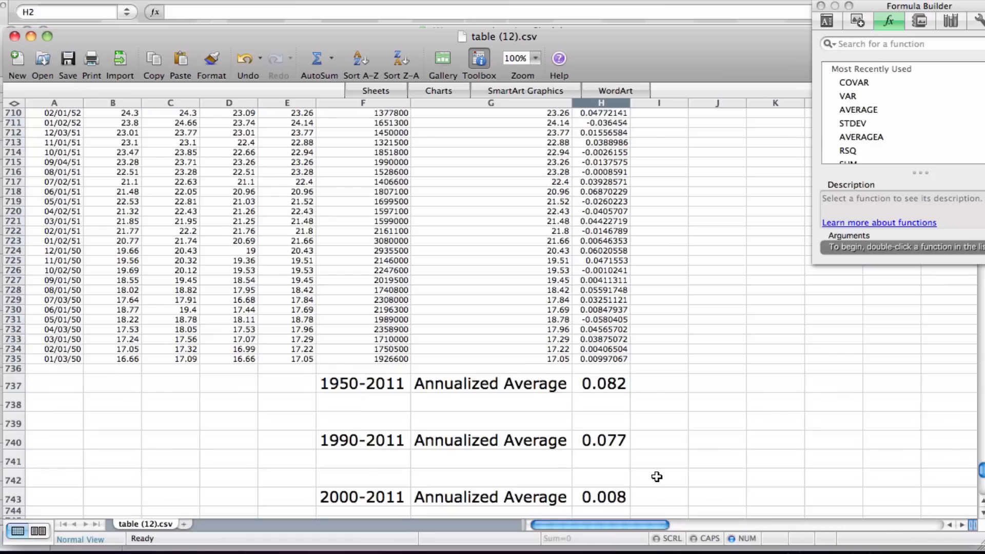
{"action": "mouse_move", "coordinate": [647, 501]}
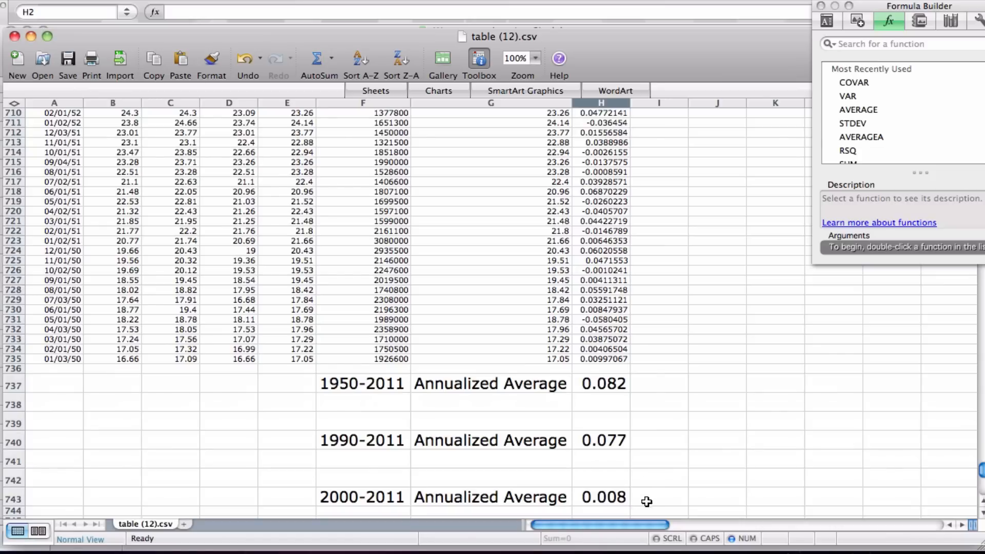
{"action": "mouse_move", "coordinate": [594, 482]}
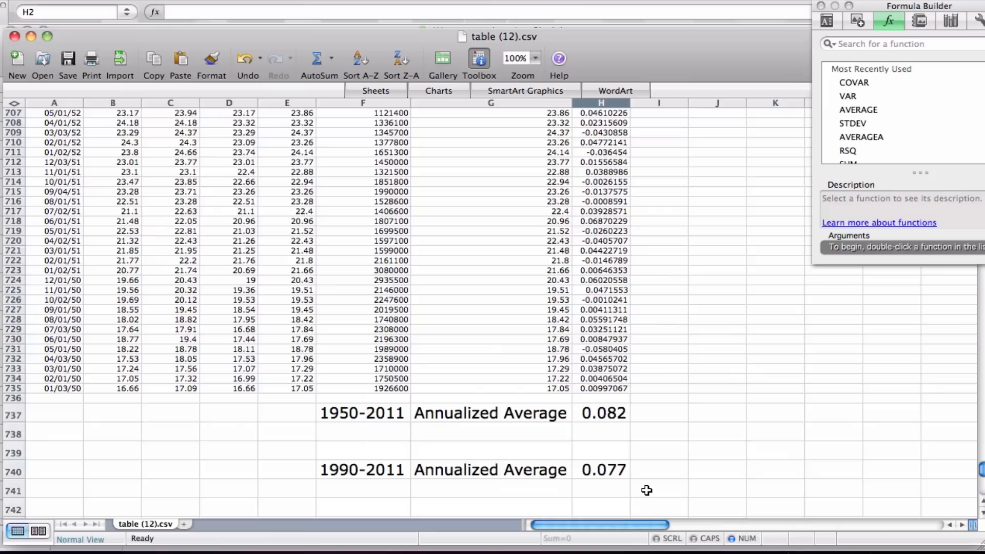
{"action": "scroll", "scroll_direction": "down", "scroll_amount": 3}
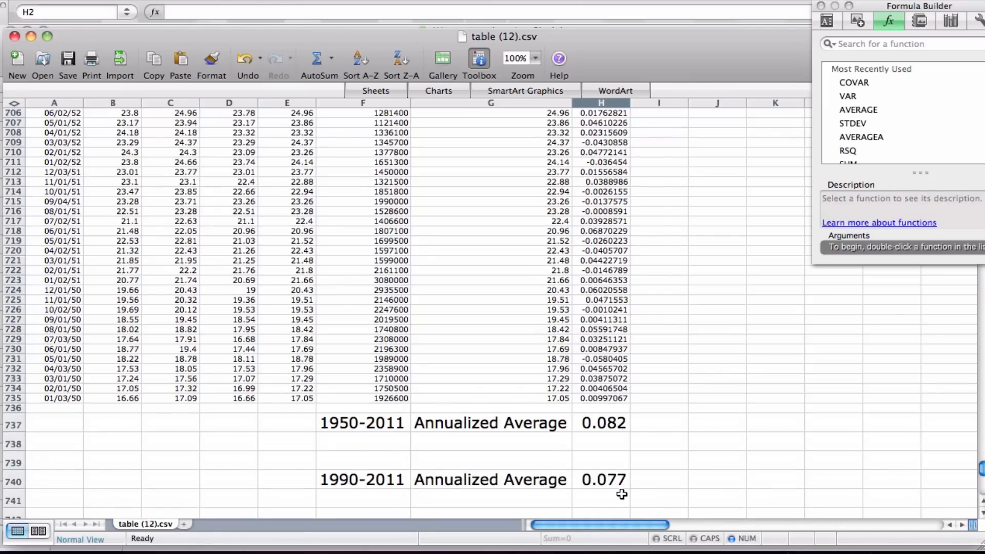
{"action": "mouse_move", "coordinate": [482, 454]}
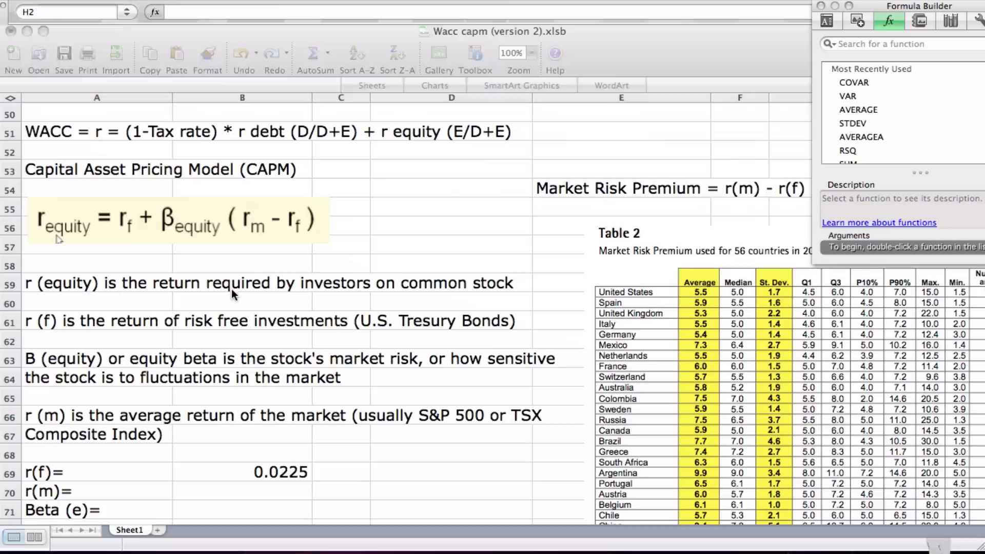
Enter the market return r(m) of 0.077 in B70 beneath r(f)
{"action": "left_click", "coordinate": [242, 491]}
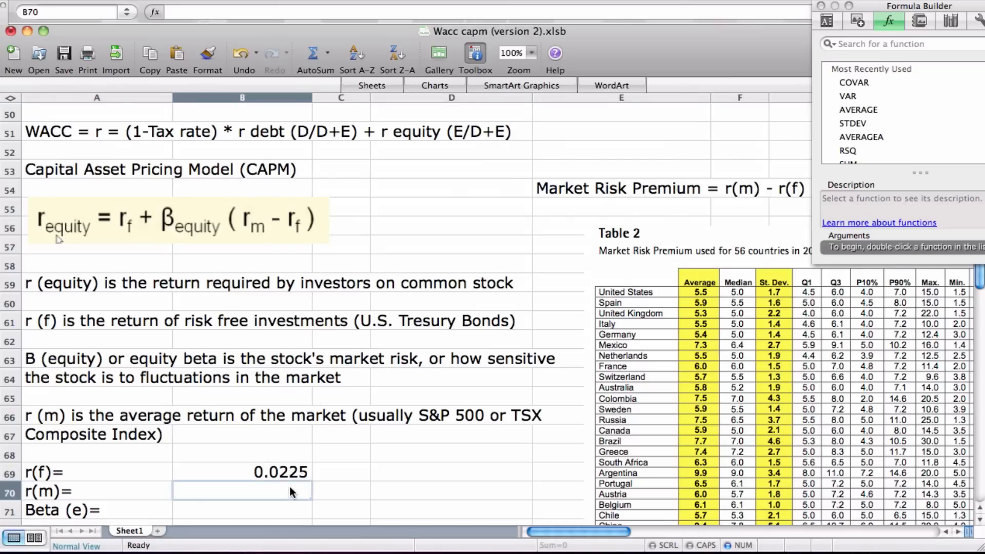
{"action": "type", "text": "0.077"}
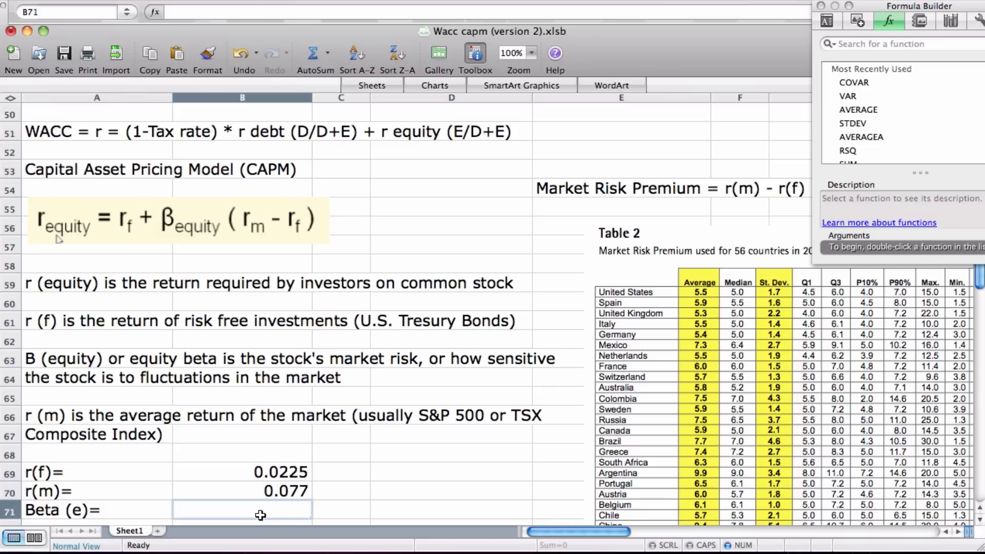
{"action": "mouse_move", "coordinate": [522, 405]}
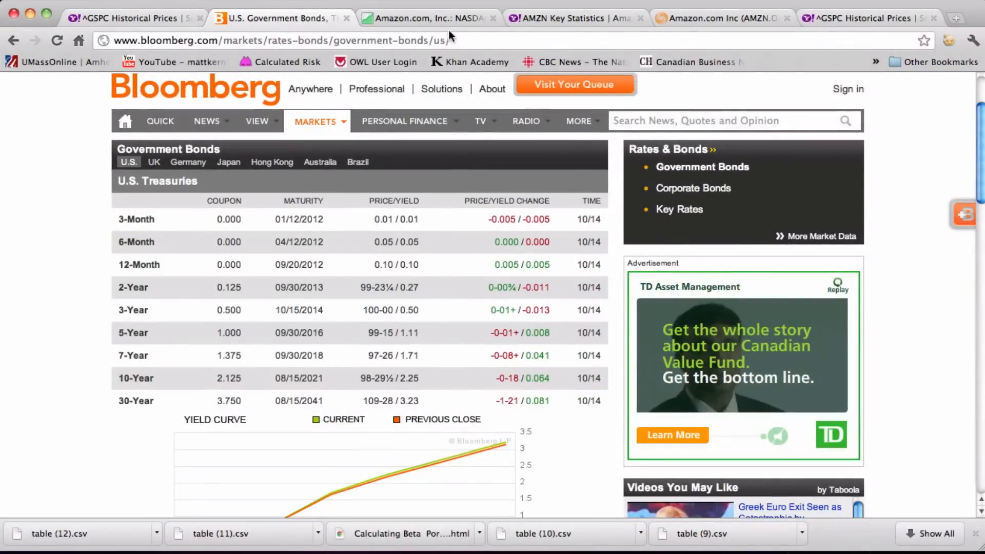
Compare Amazon's beta on Google Finance (1.13), Yahoo (0.85) and Reuters financial highlights
{"action": "left_click", "coordinate": [424, 17]}
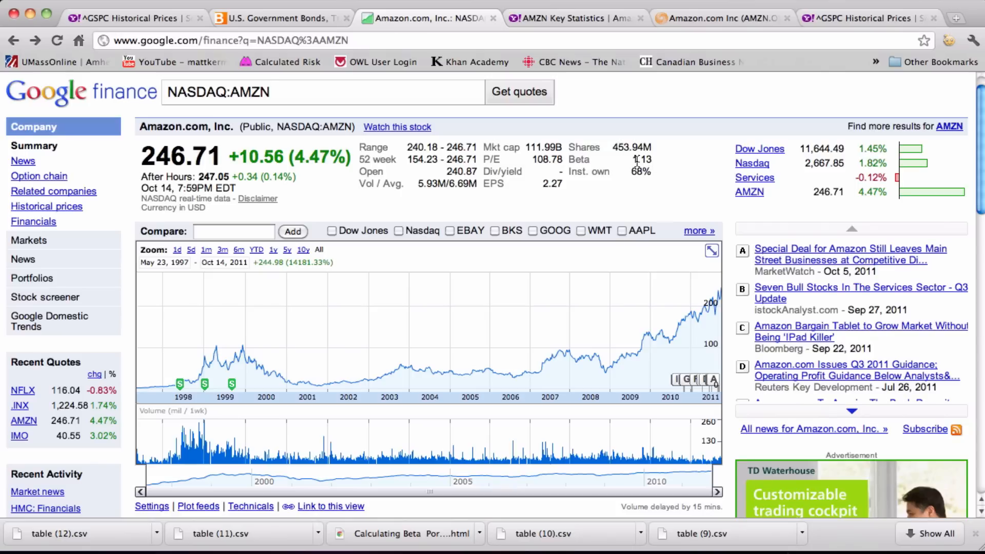
{"action": "left_click", "coordinate": [569, 17]}
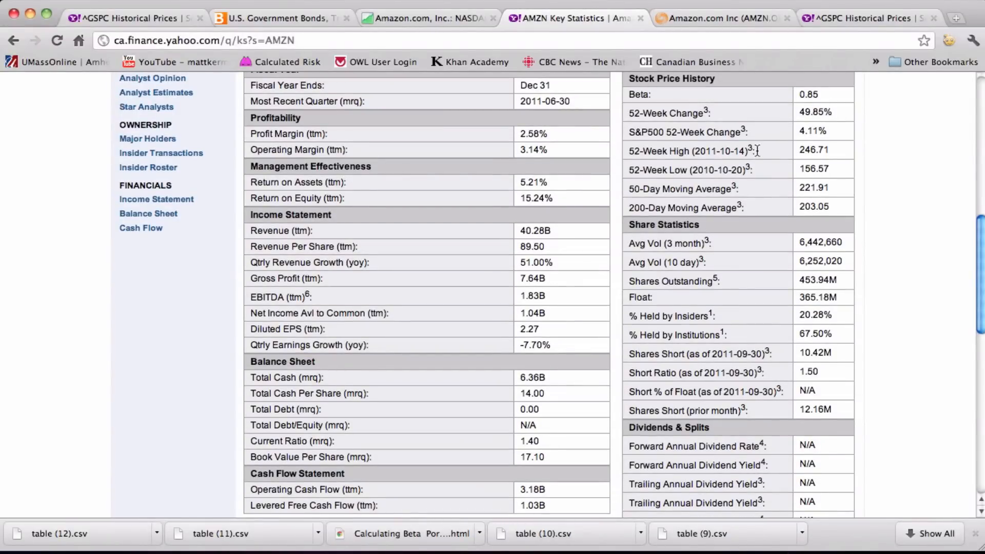
{"action": "mouse_move", "coordinate": [814, 106]}
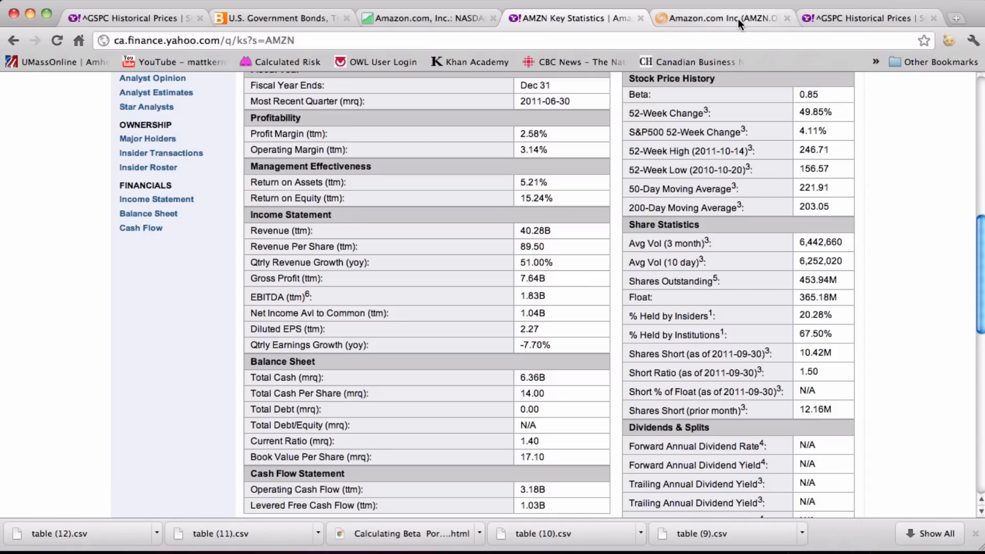
{"action": "left_click", "coordinate": [720, 18]}
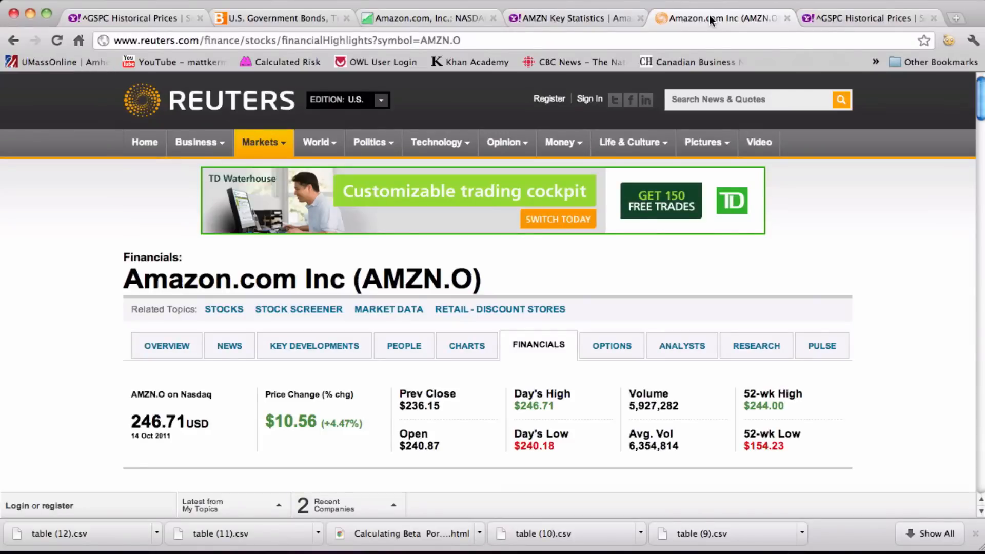
{"action": "scroll", "scroll_direction": "down", "scroll_amount": 3}
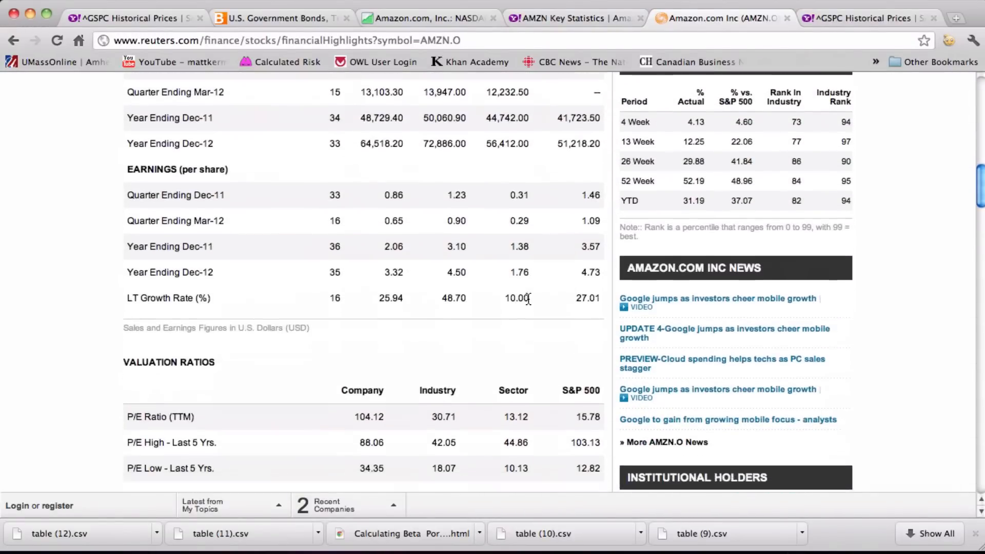
{"action": "scroll", "scroll_direction": "down", "scroll_amount": 3}
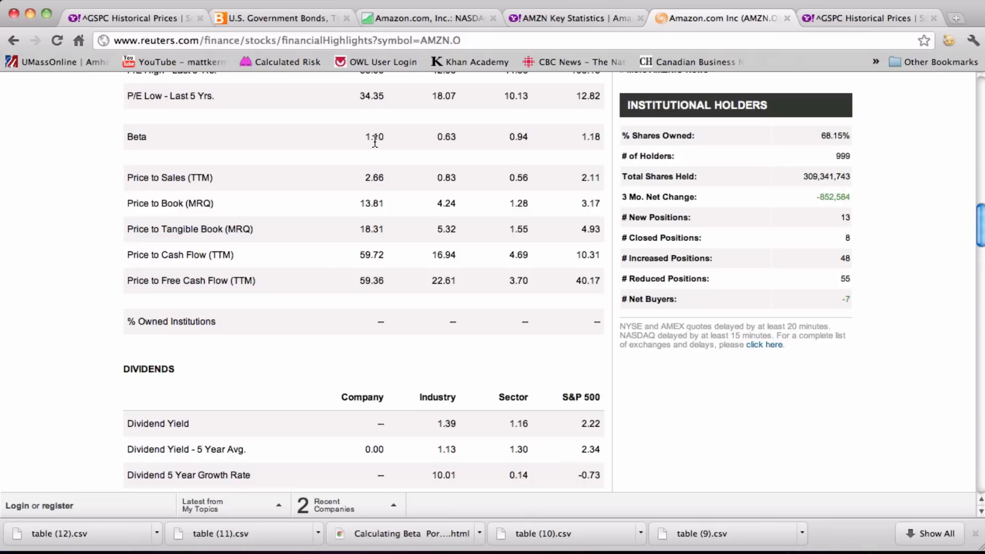
{"action": "mouse_move", "coordinate": [409, 140]}
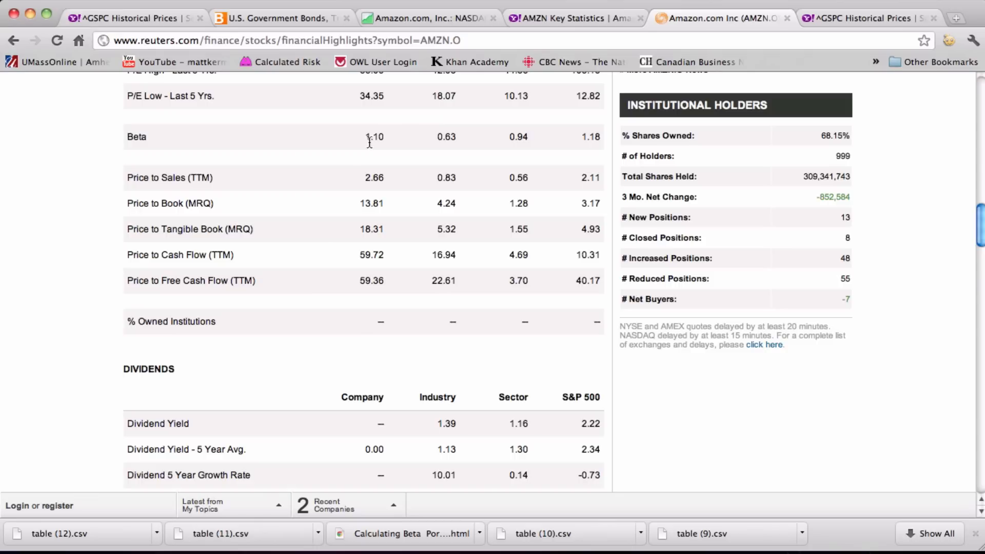
{"action": "mouse_move", "coordinate": [595, 127]}
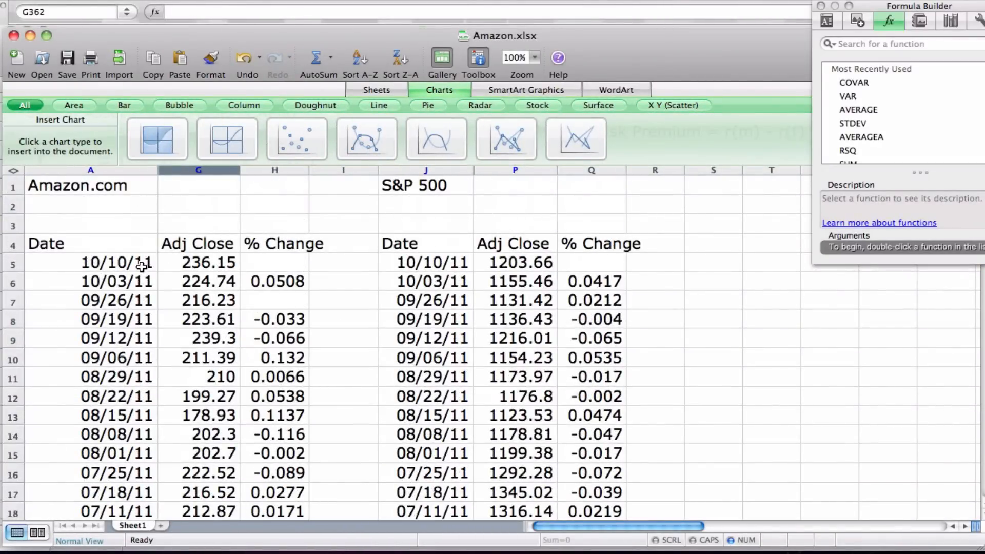
{"action": "mouse_move", "coordinate": [155, 253]}
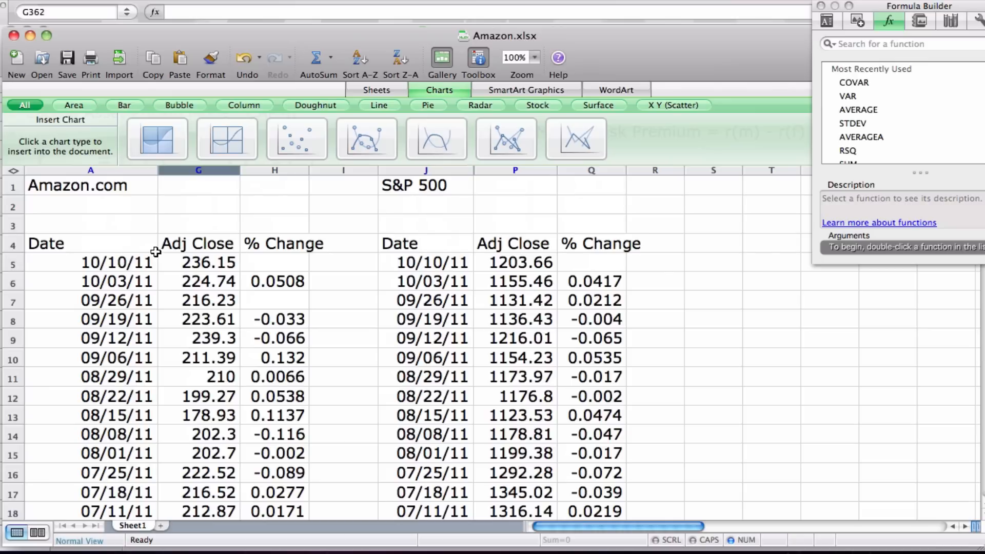
{"action": "mouse_move", "coordinate": [203, 252]}
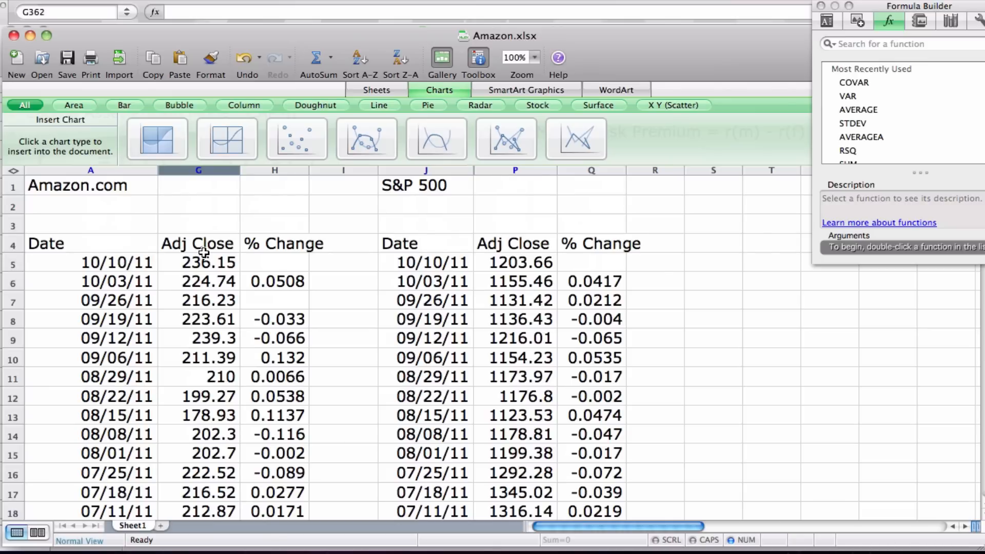
{"action": "mouse_move", "coordinate": [304, 410]}
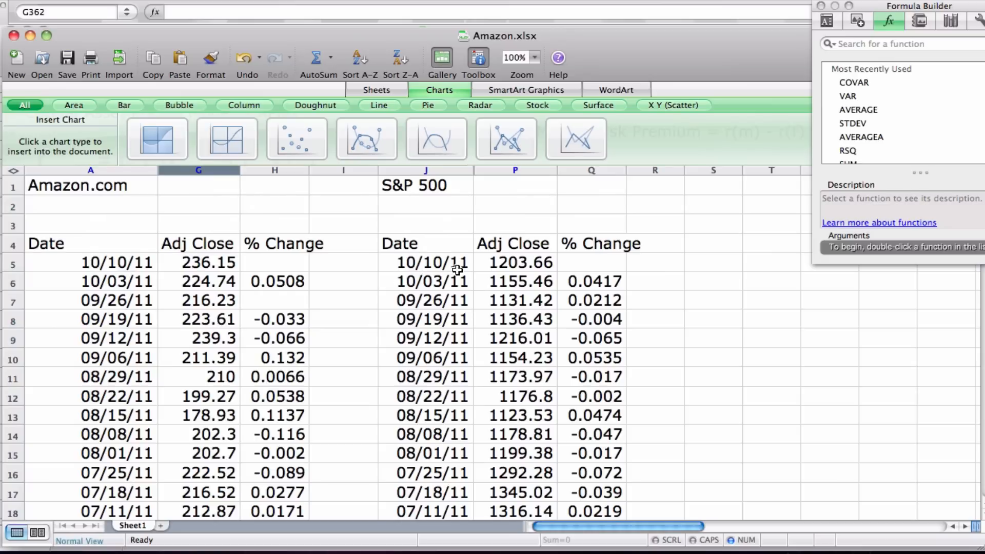
{"action": "mouse_move", "coordinate": [452, 198]}
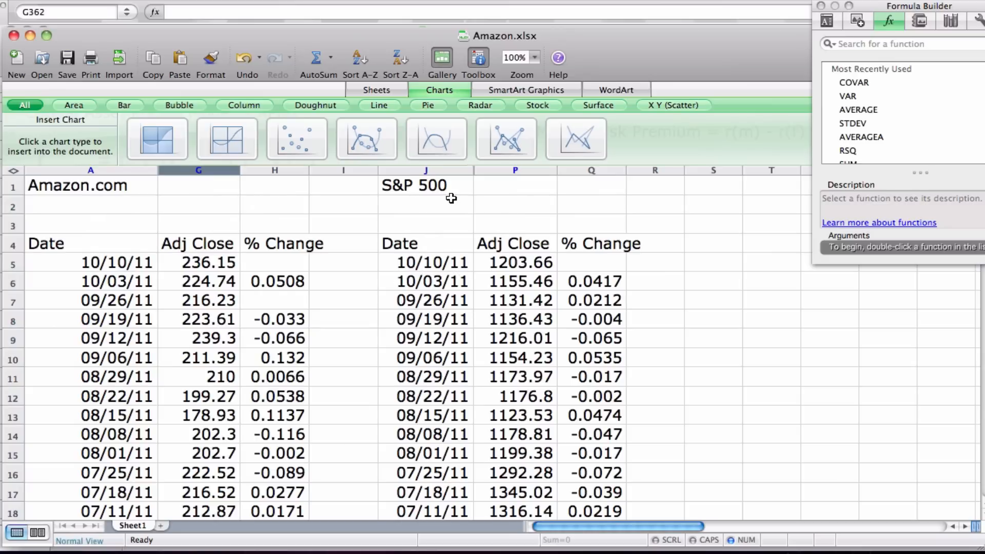
{"action": "mouse_move", "coordinate": [617, 263]}
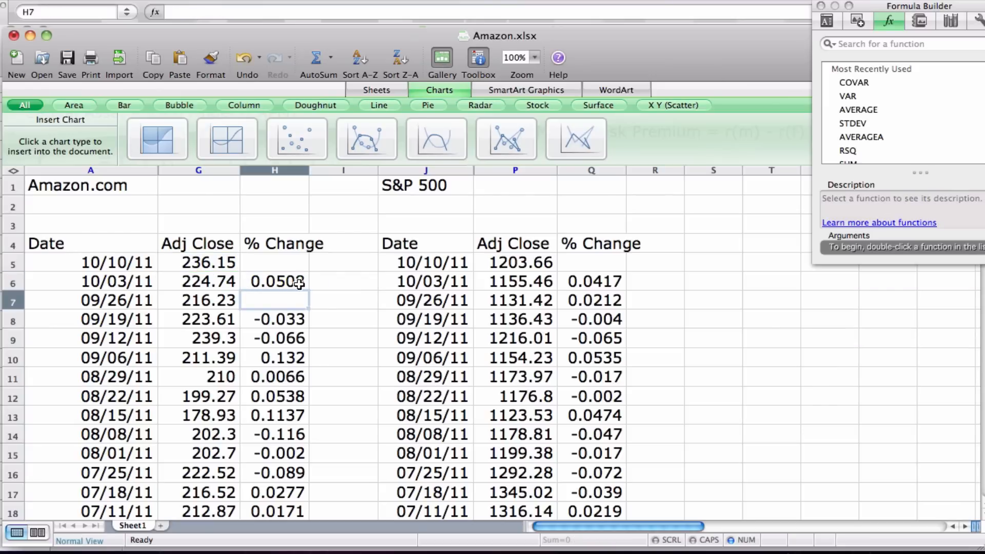
Copy the % change formula from H6 down so 09/26/11 shows about 0.0394
{"action": "left_click", "coordinate": [275, 282]}
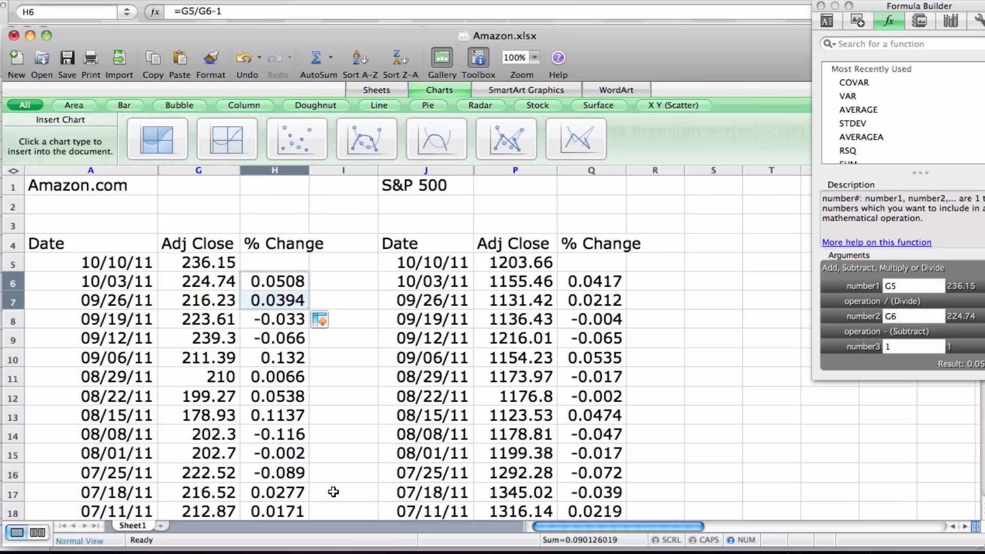
{"action": "scroll", "scroll_direction": "down", "scroll_amount": 3}
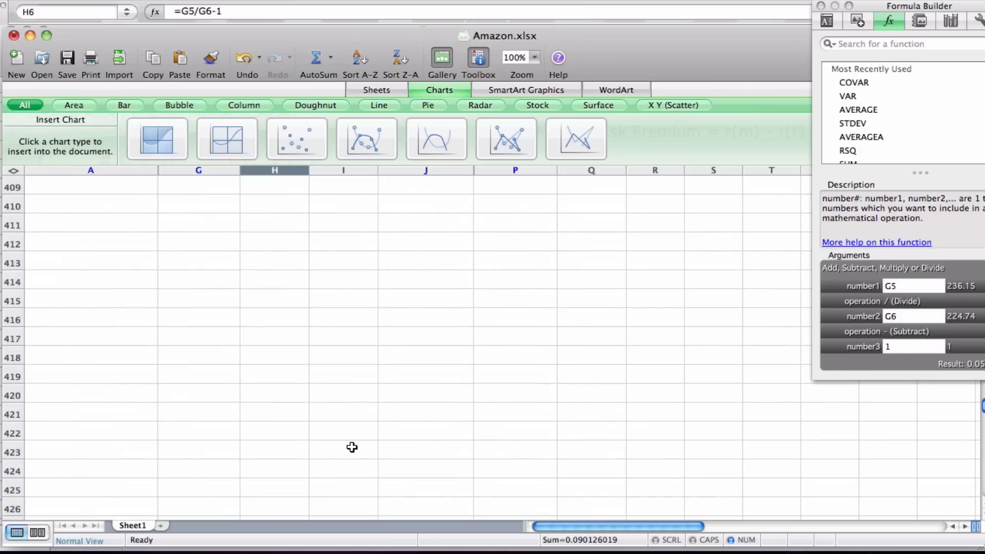
{"action": "left_click", "coordinate": [297, 139]}
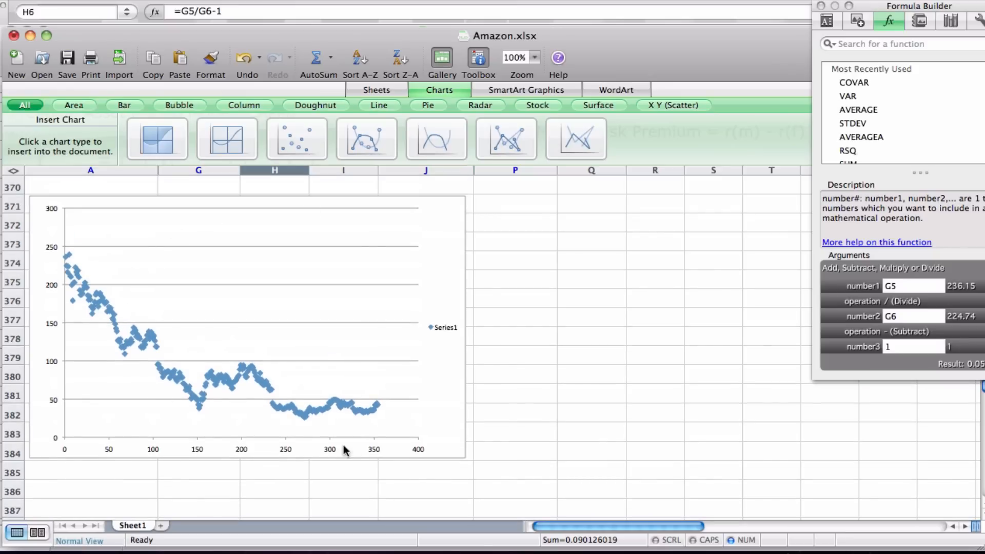
{"action": "mouse_move", "coordinate": [54, 352]}
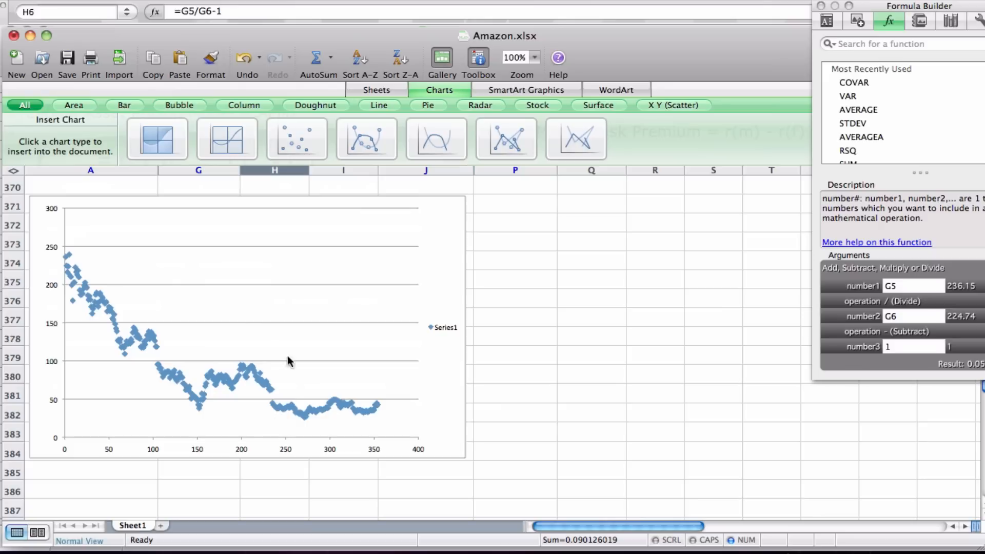
{"action": "mouse_move", "coordinate": [77, 258]}
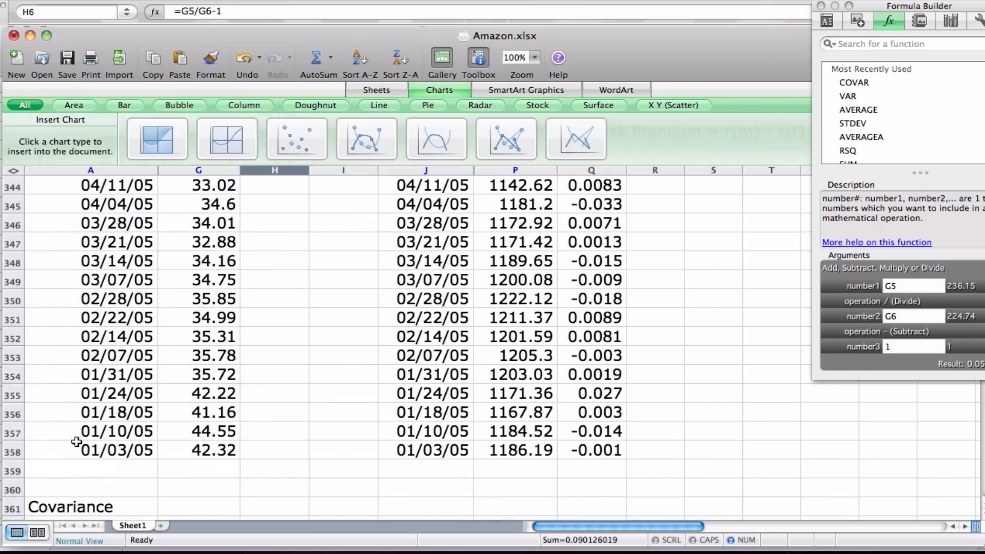
{"action": "mouse_move", "coordinate": [164, 465]}
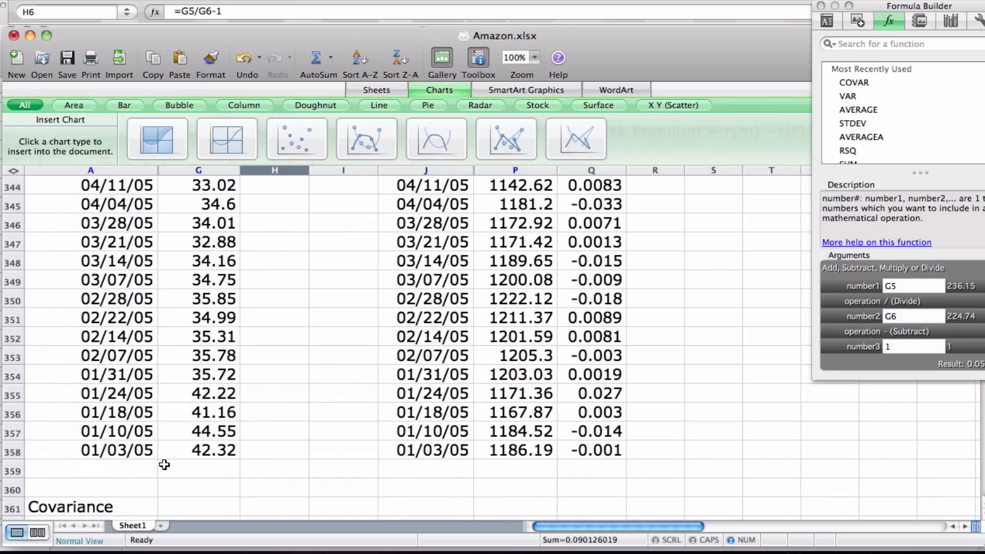
{"action": "scroll", "scroll_direction": "down", "scroll_amount": 3}
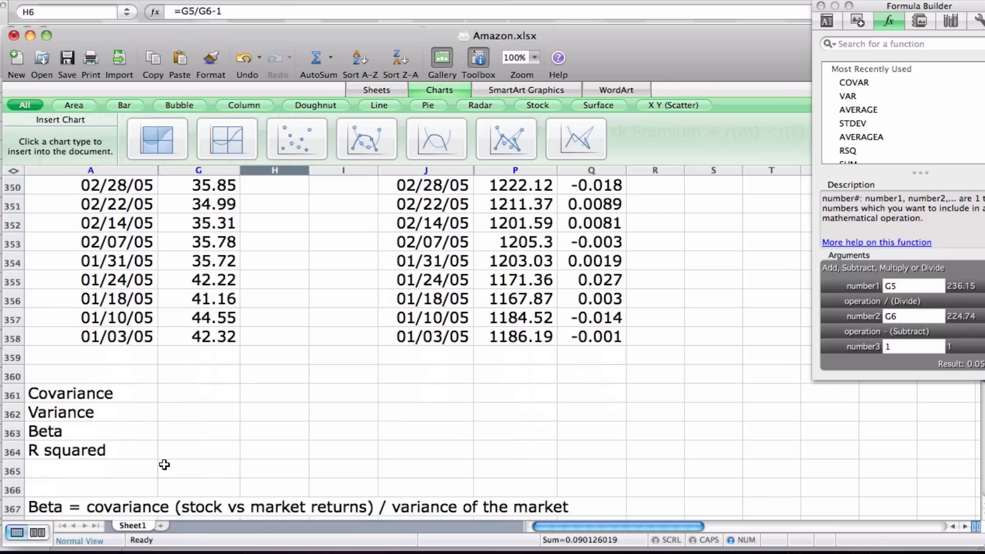
{"action": "scroll", "scroll_direction": "down", "scroll_amount": 3}
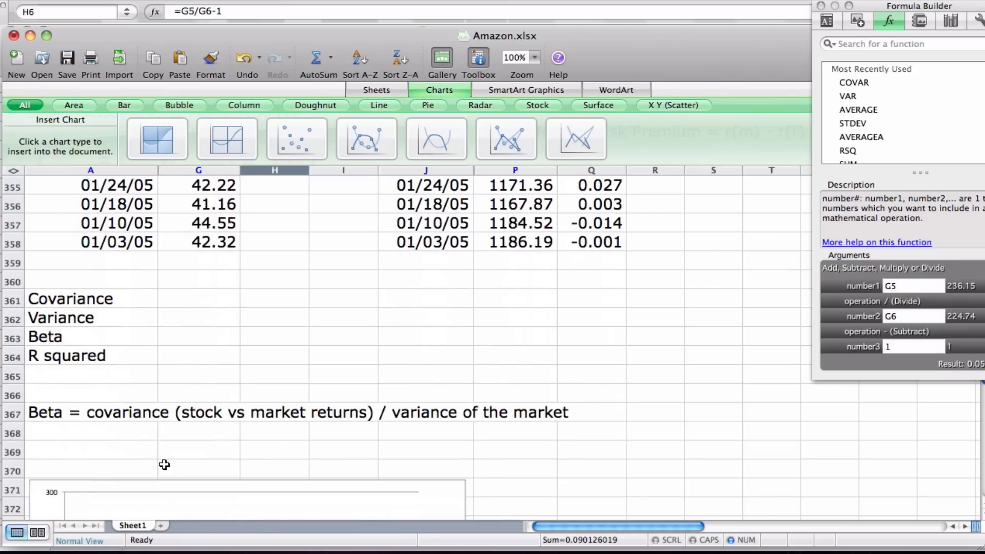
{"action": "scroll", "scroll_direction": "down", "scroll_amount": 3}
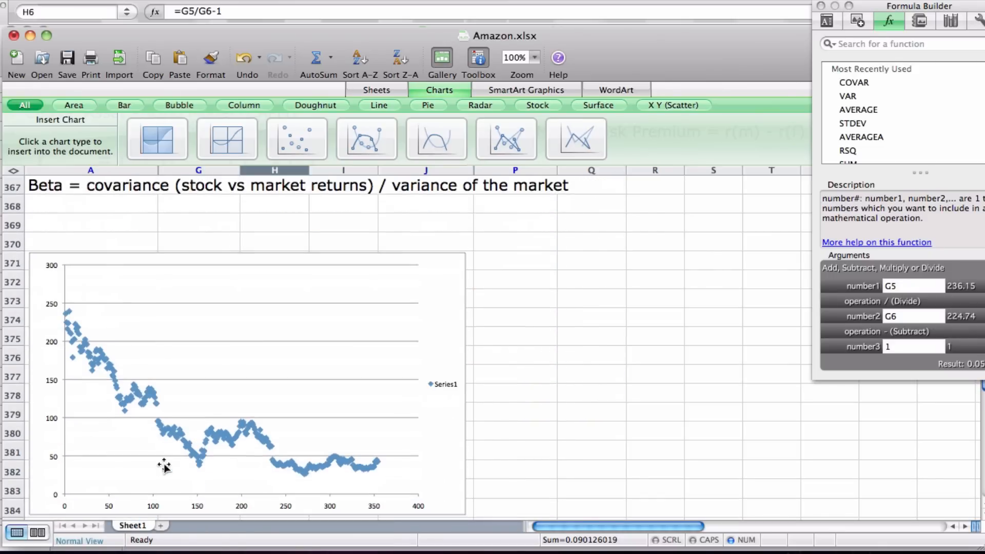
{"action": "scroll", "scroll_direction": "down", "scroll_amount": 3}
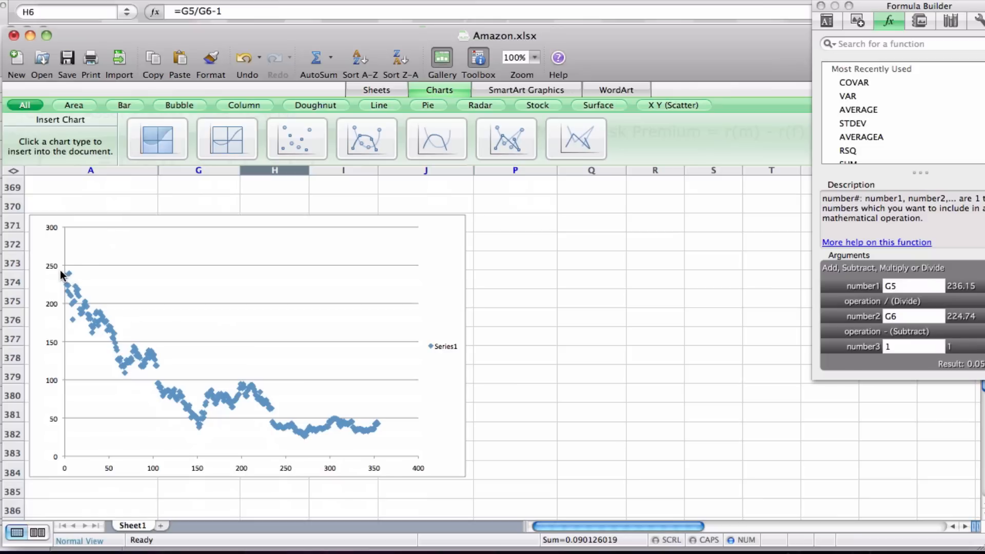
{"action": "mouse_move", "coordinate": [71, 291]}
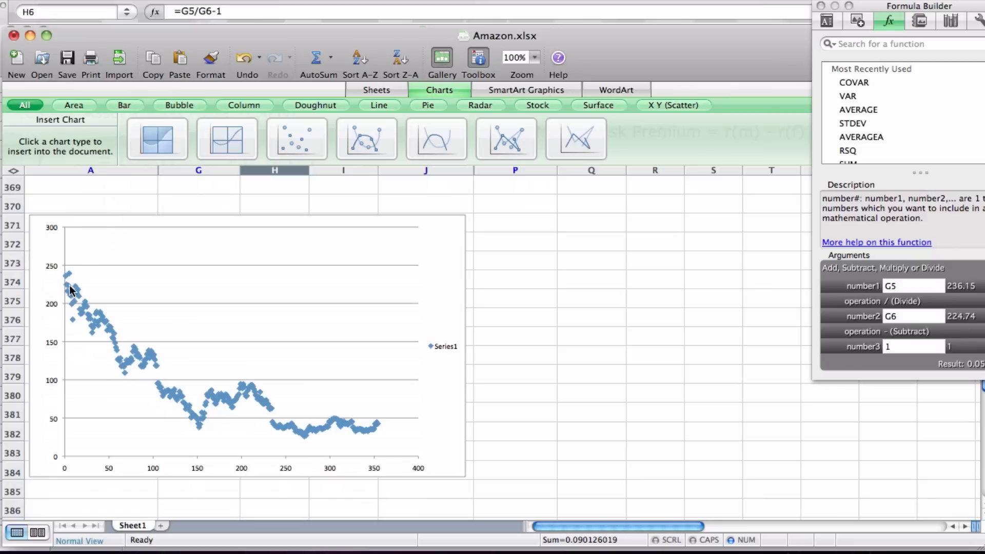
{"action": "mouse_move", "coordinate": [185, 422]}
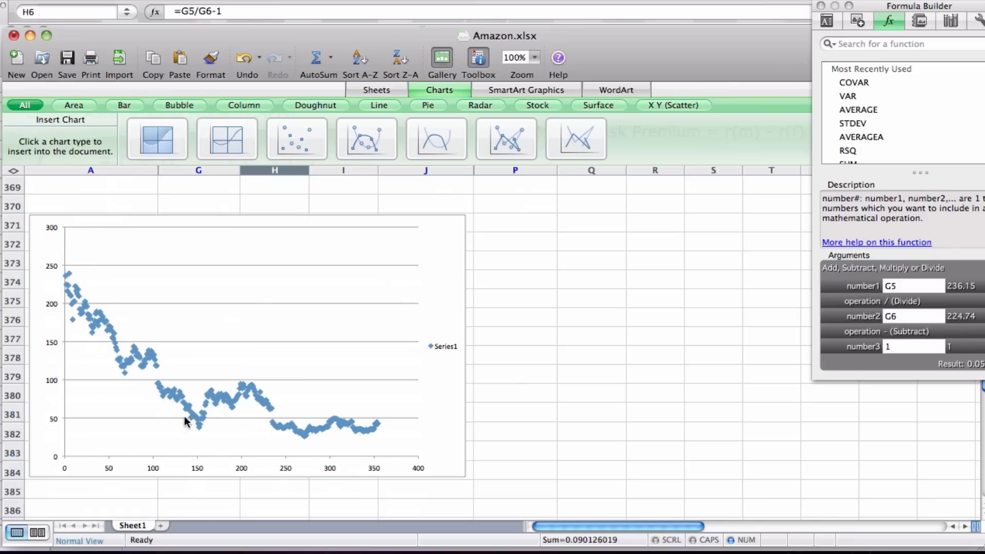
{"action": "mouse_move", "coordinate": [194, 258]}
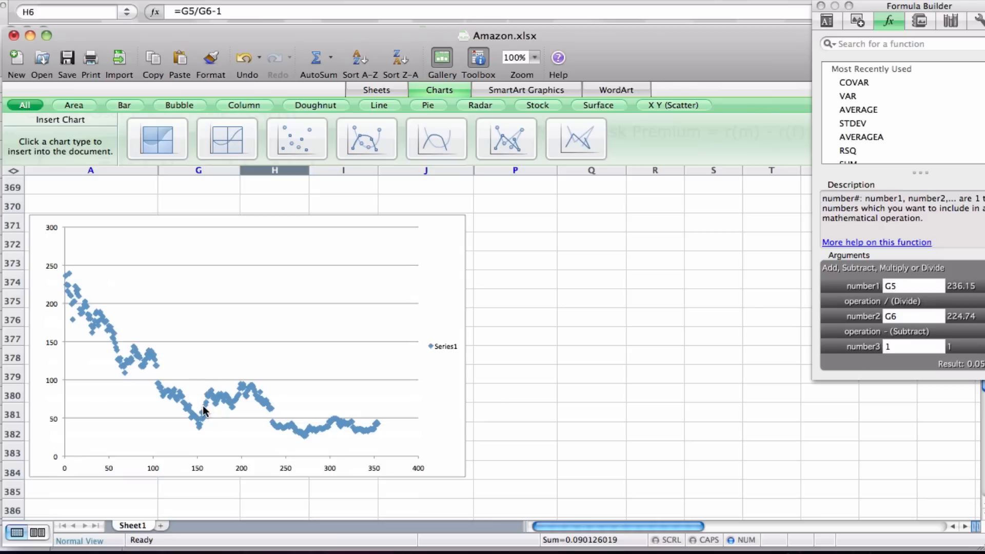
{"action": "mouse_move", "coordinate": [203, 421]}
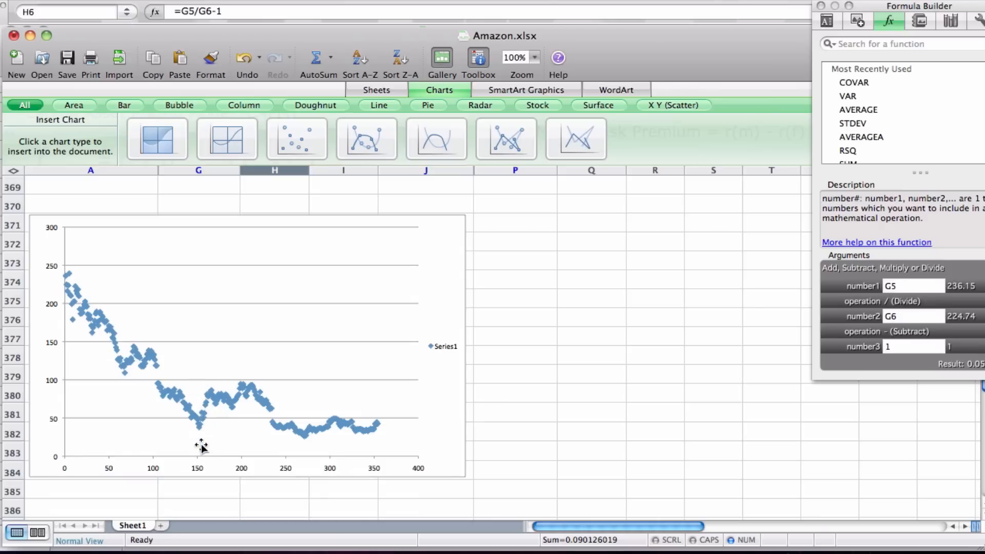
{"action": "mouse_move", "coordinate": [201, 468]}
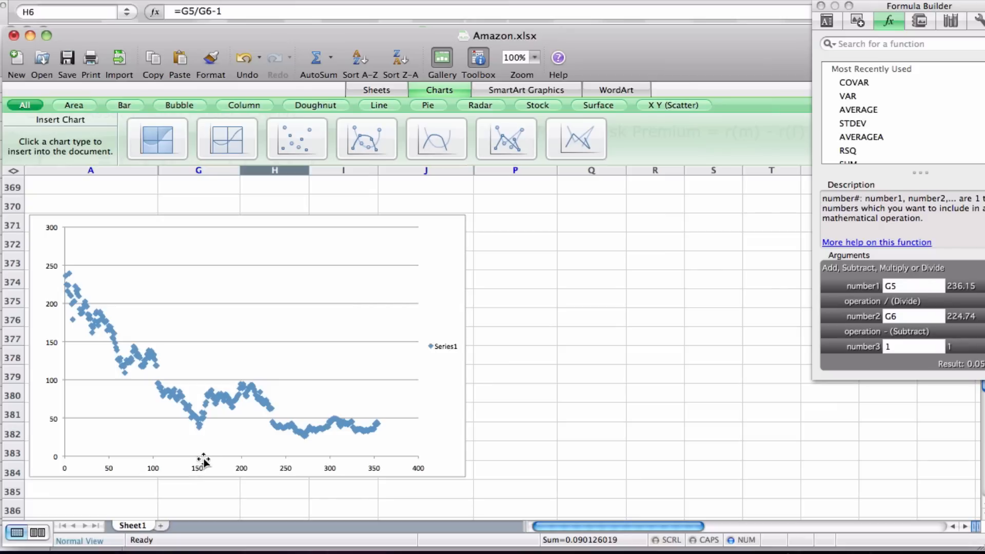
{"action": "mouse_move", "coordinate": [49, 293]}
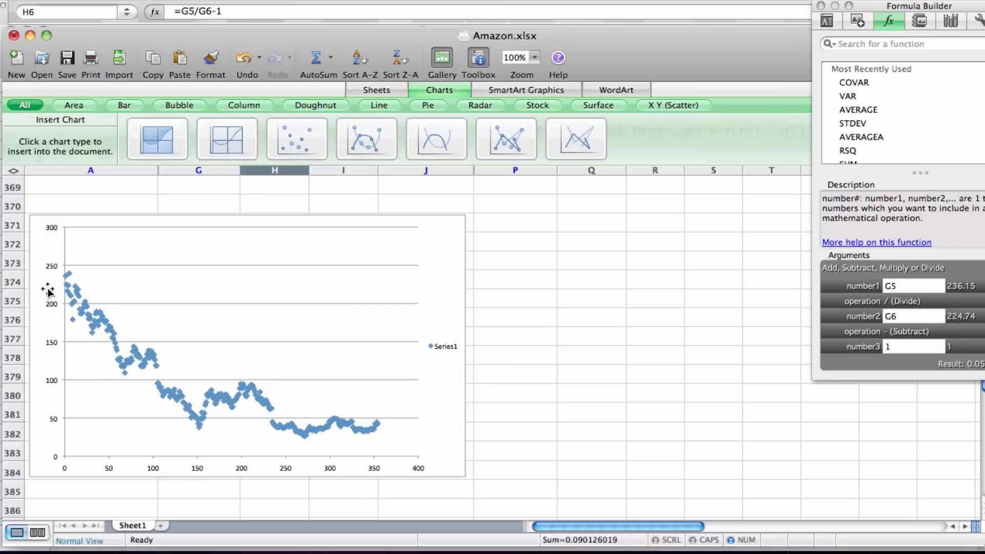
{"action": "mouse_move", "coordinate": [216, 380]}
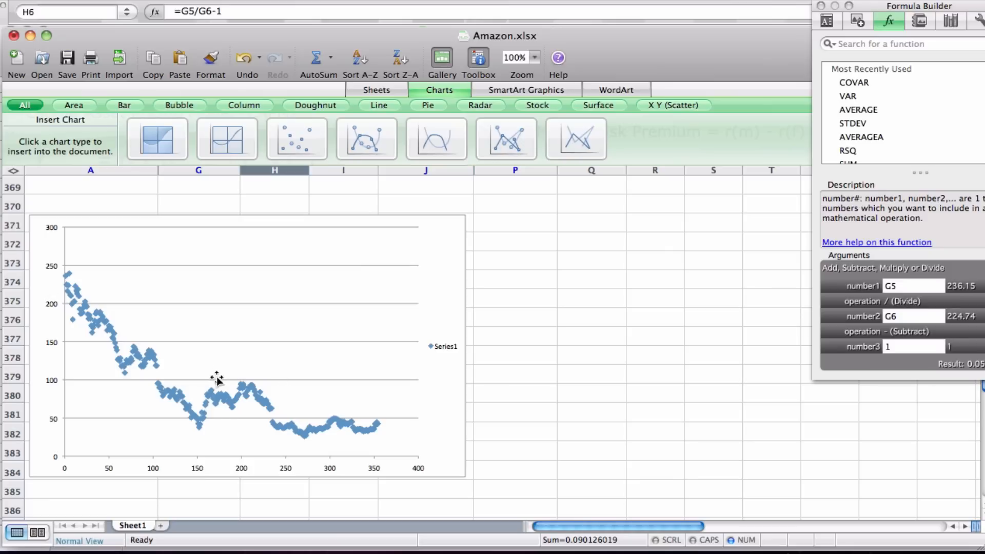
{"action": "mouse_move", "coordinate": [317, 444]}
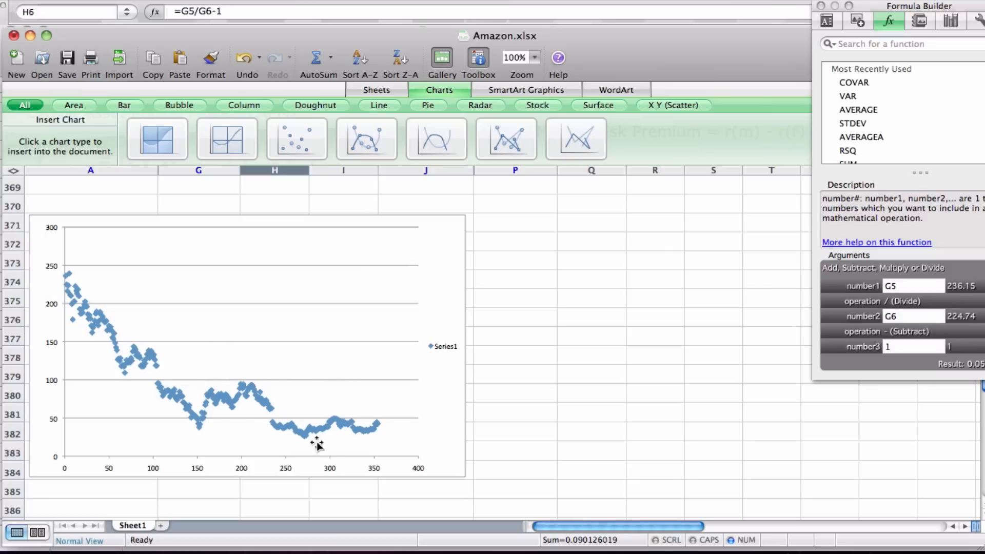
{"action": "mouse_move", "coordinate": [216, 422]}
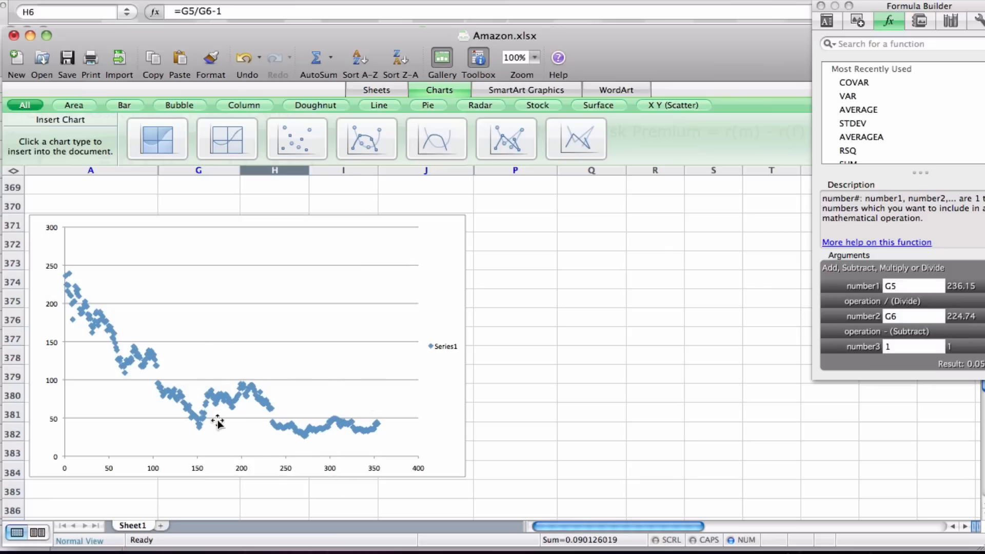
{"action": "mouse_move", "coordinate": [273, 430]}
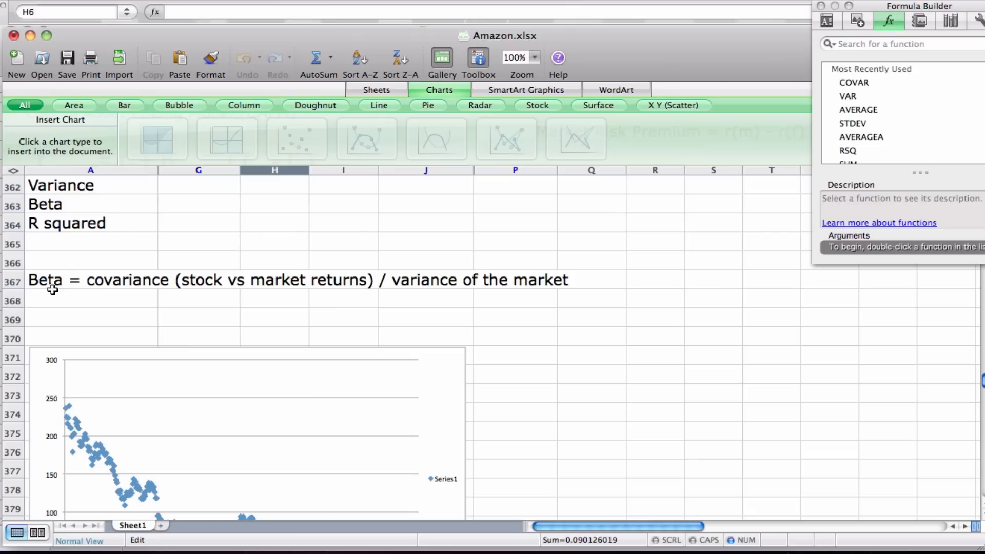
{"action": "mouse_move", "coordinate": [175, 287]}
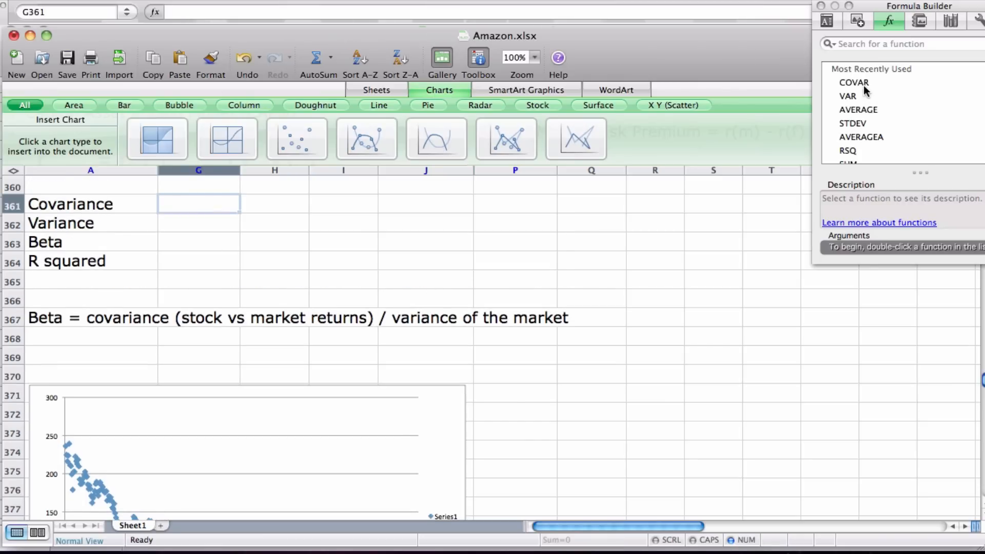
{"action": "double_click", "coordinate": [853, 82]}
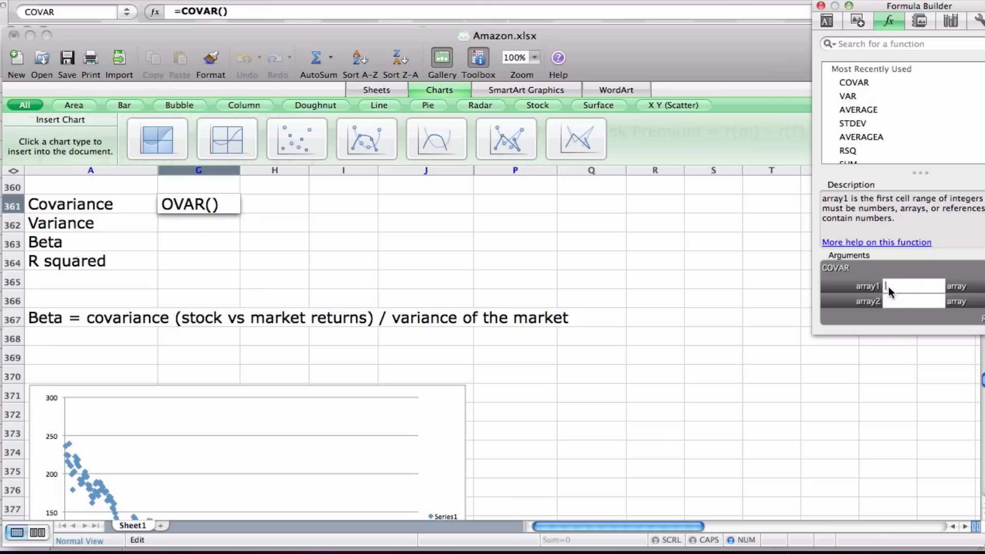
{"action": "left_click", "coordinate": [198, 337]}
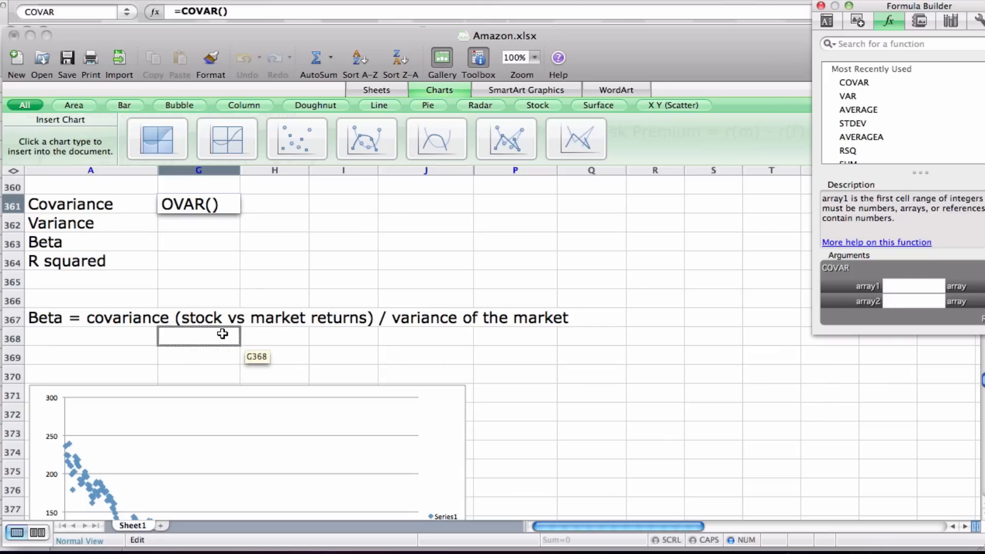
{"action": "left_click", "coordinate": [343, 334]}
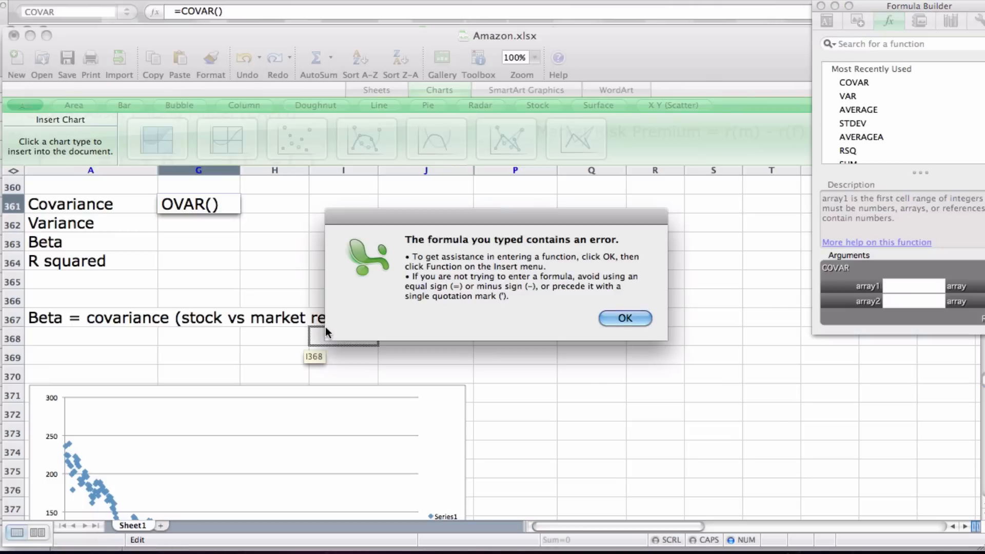
{"action": "left_click", "coordinate": [625, 318]}
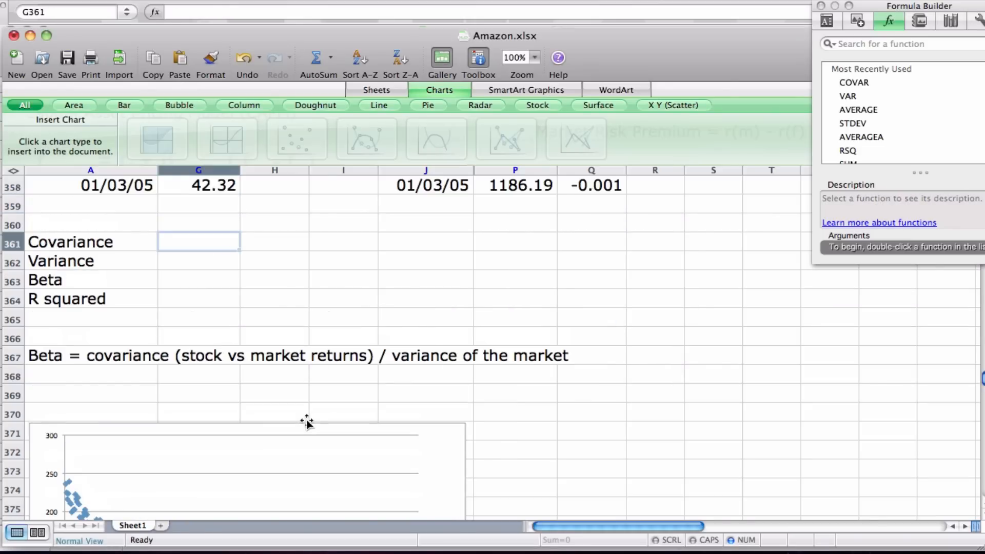
{"action": "mouse_move", "coordinate": [129, 189]}
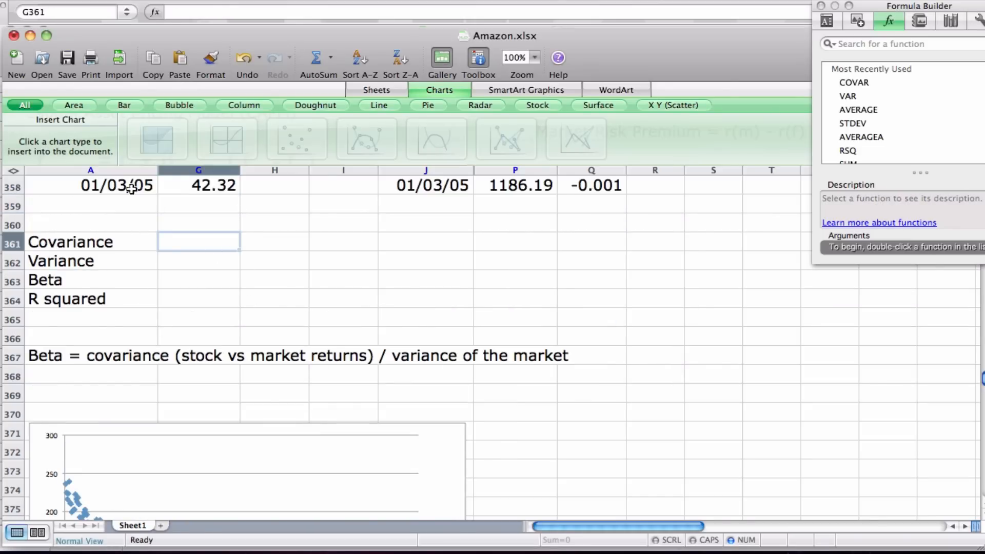
{"action": "mouse_move", "coordinate": [138, 315]}
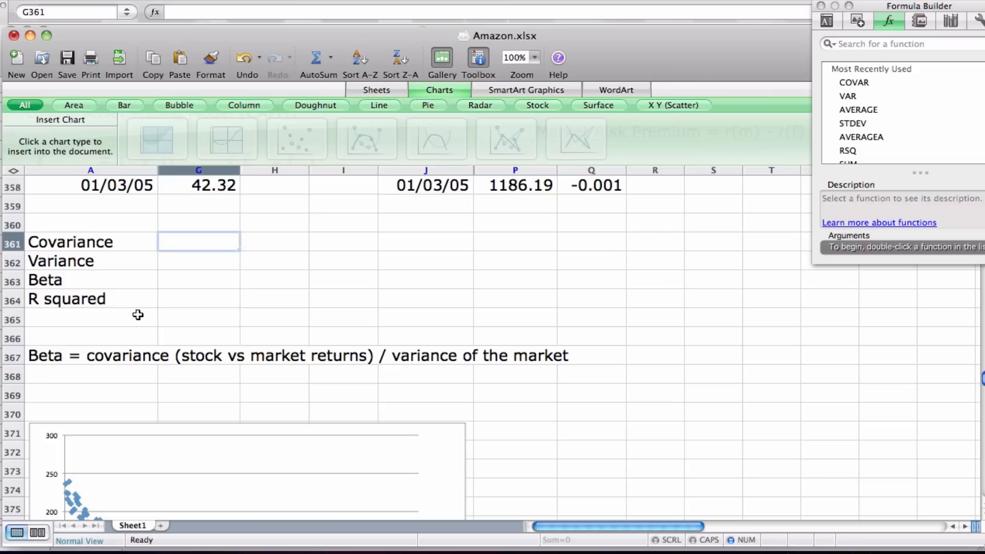
{"action": "mouse_move", "coordinate": [201, 256]}
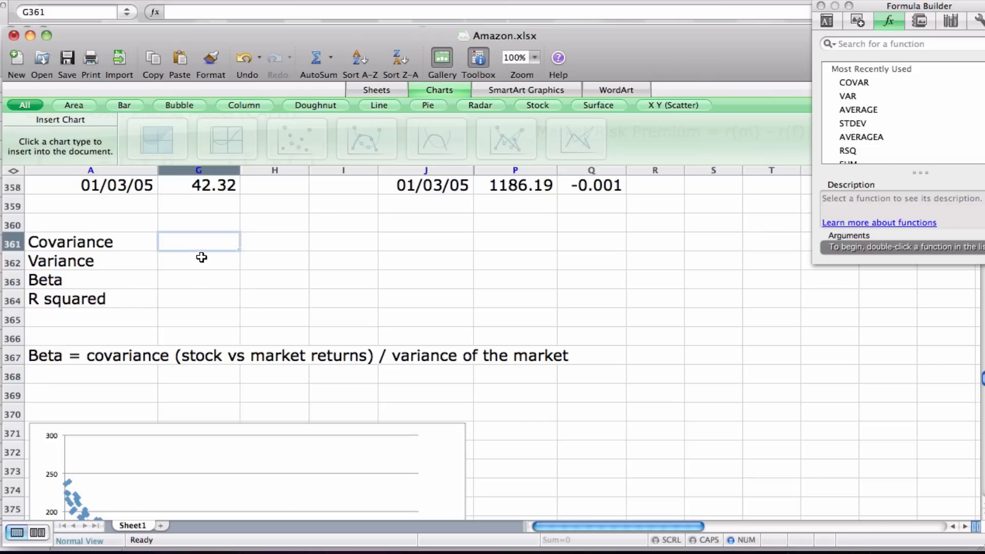
{"action": "mouse_move", "coordinate": [192, 279]}
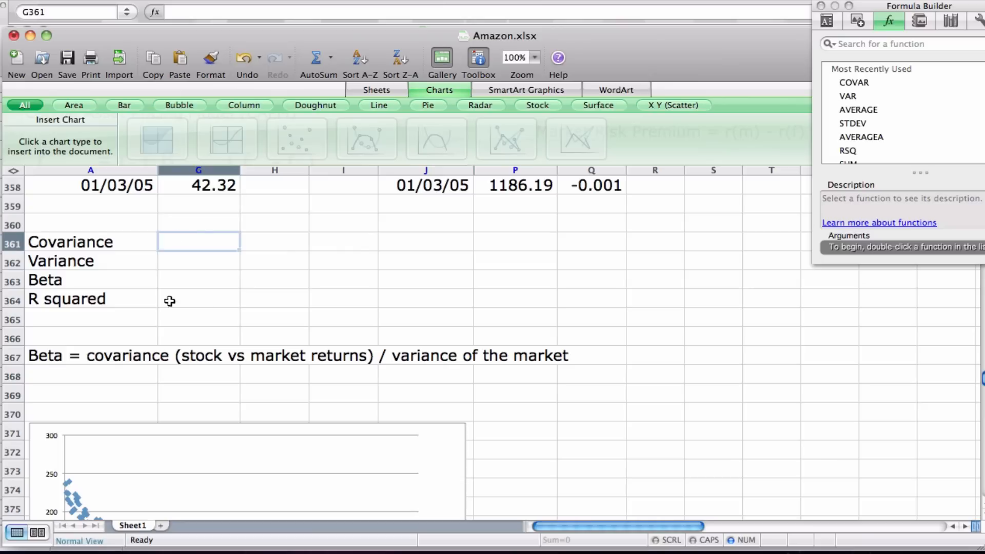
{"action": "mouse_move", "coordinate": [439, 315]}
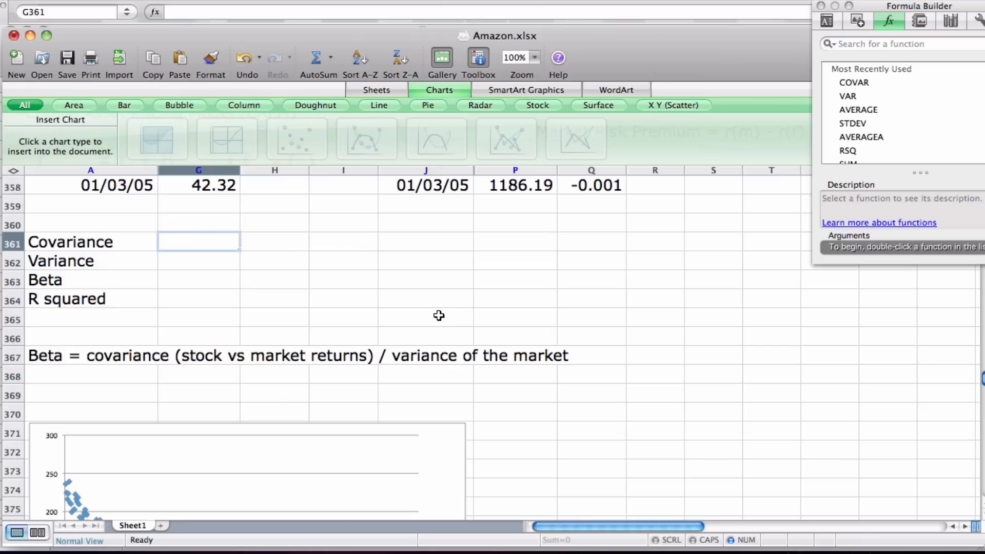
Scroll to the Linear Regression table showing slope 1.13537 and R Square 0.40397
{"action": "scroll", "scroll_direction": "right", "scroll_amount": 3}
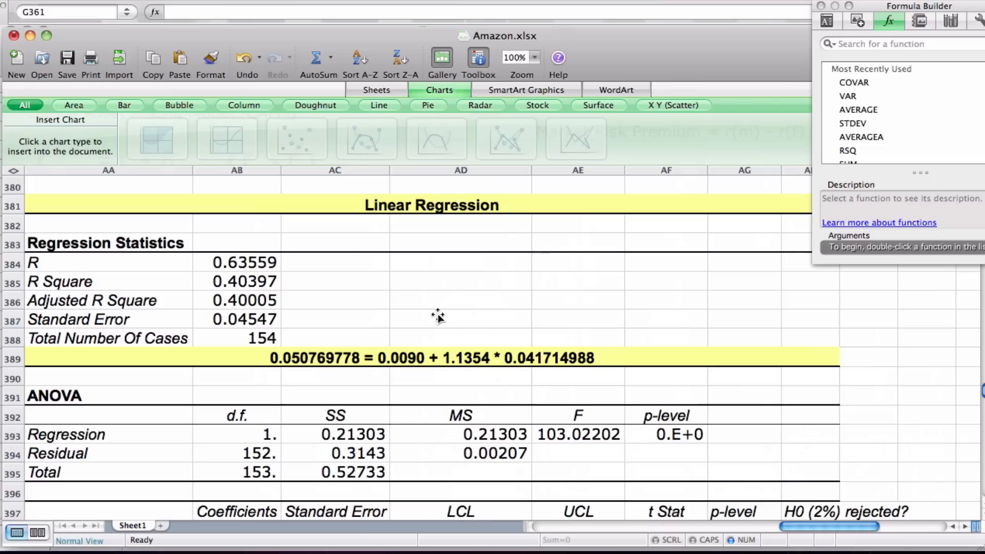
{"action": "mouse_move", "coordinate": [197, 243]}
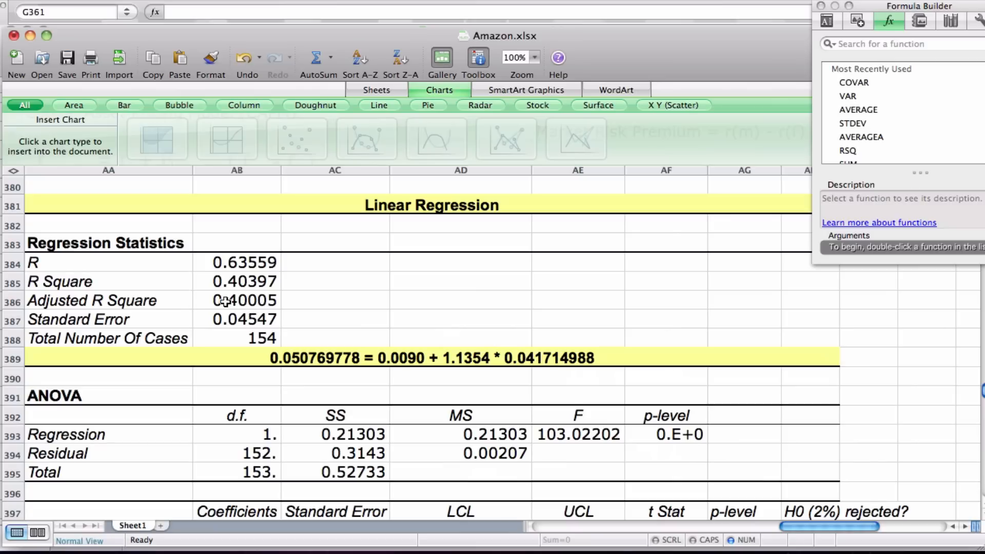
{"action": "scroll", "scroll_direction": "down", "scroll_amount": 3}
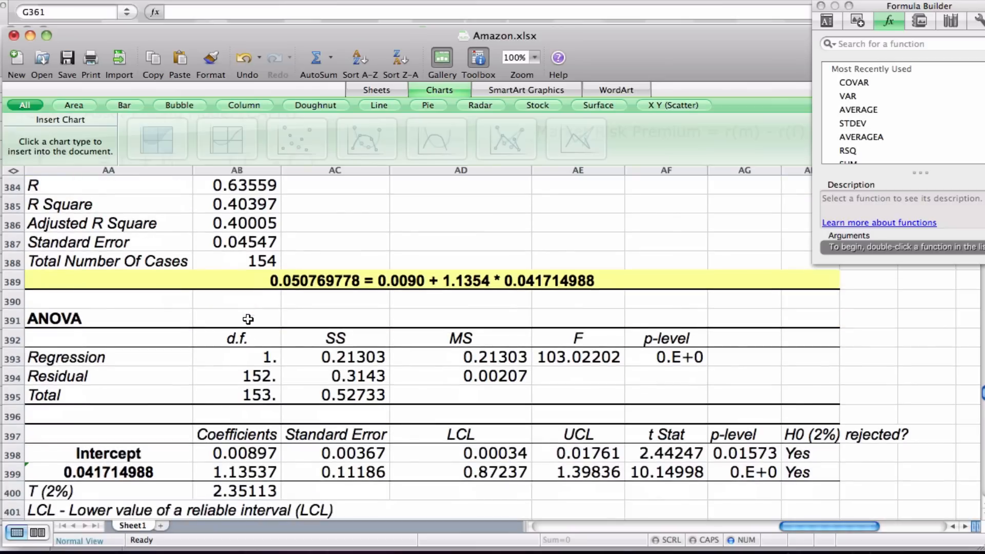
{"action": "mouse_move", "coordinate": [691, 348]}
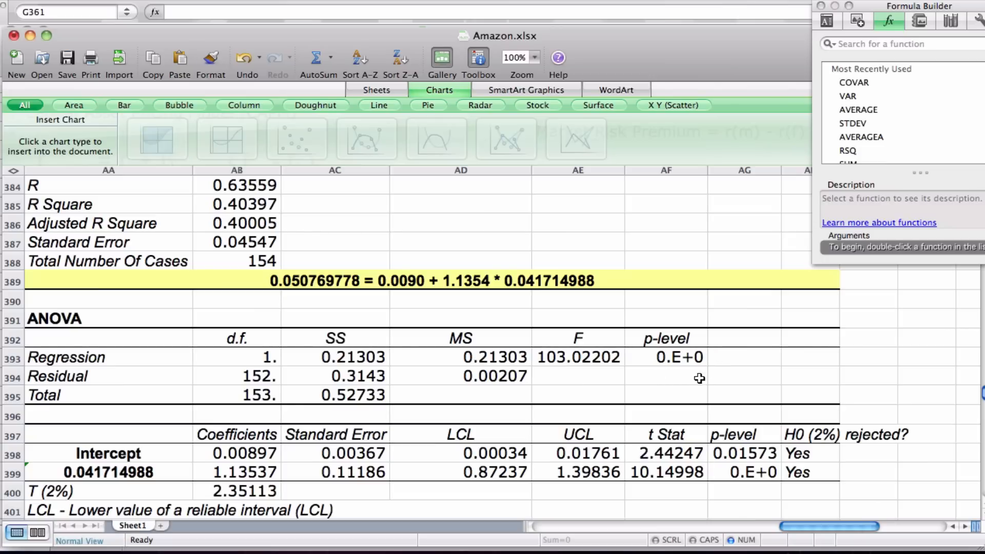
{"action": "scroll", "scroll_direction": "down", "scroll_amount": 3}
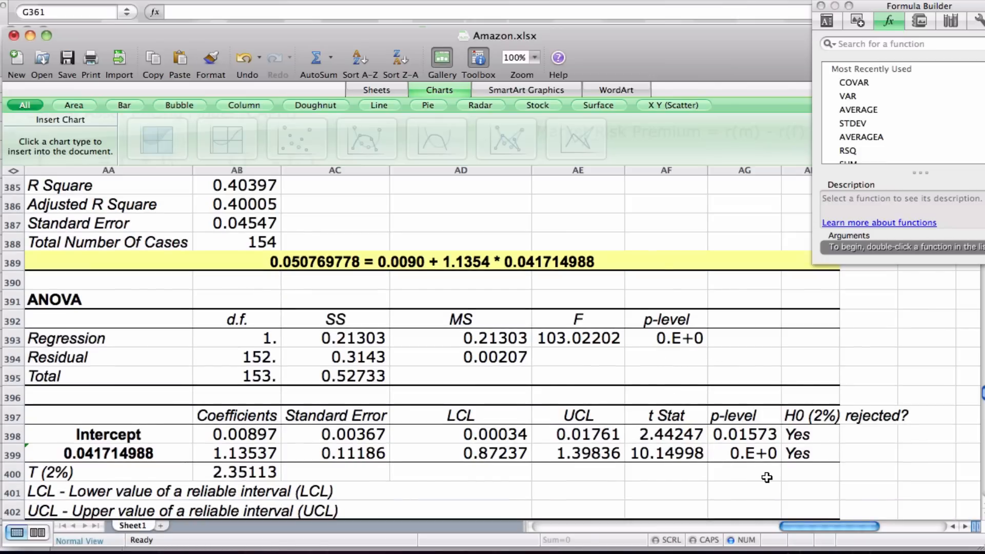
{"action": "mouse_move", "coordinate": [562, 492]}
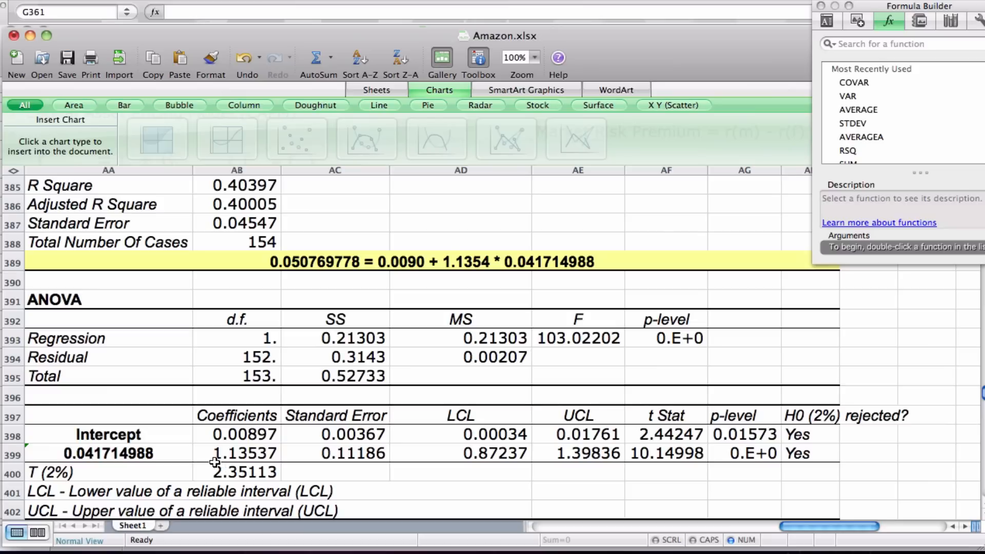
{"action": "mouse_move", "coordinate": [242, 454]}
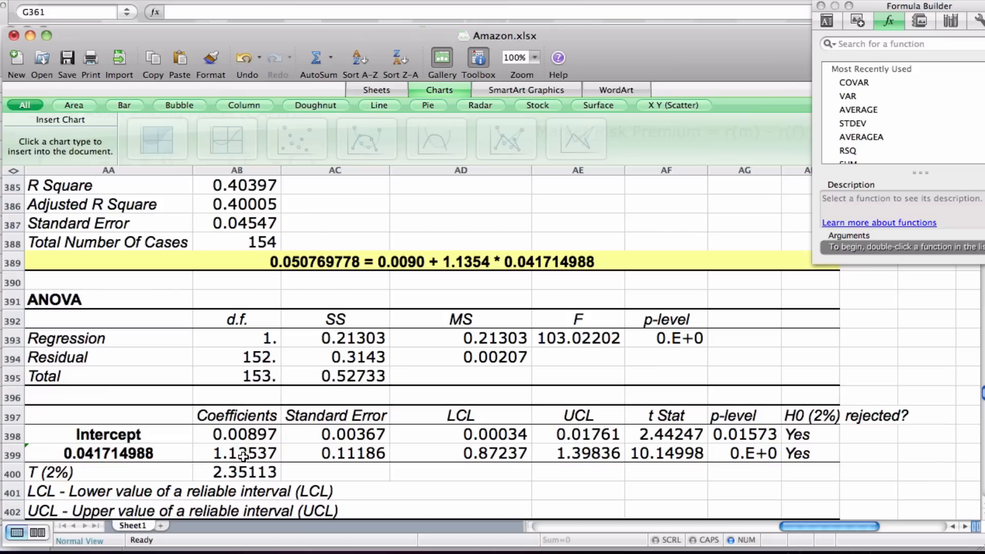
{"action": "mouse_move", "coordinate": [213, 459]}
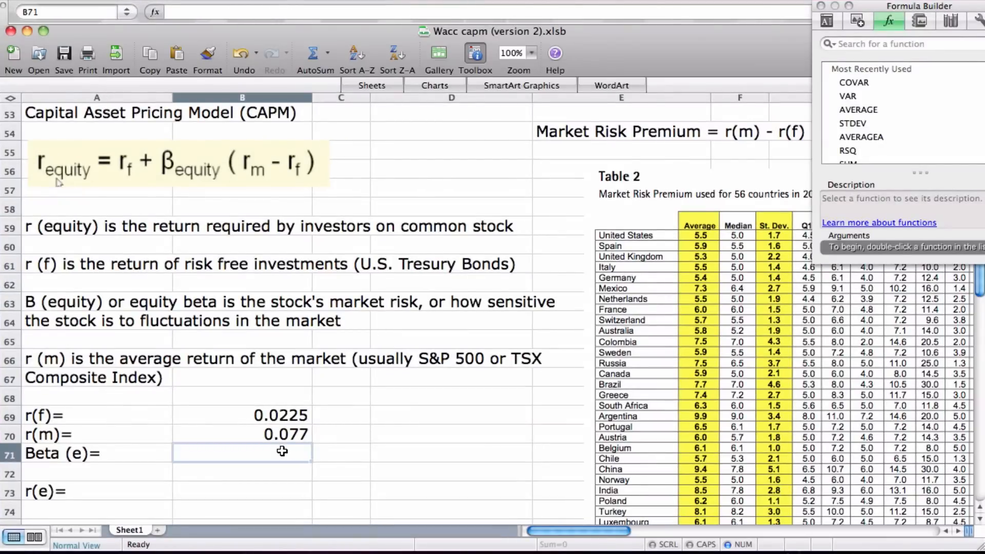
Enter beta 1.135 in B71 on the CAPM sheet
{"action": "type", "text": "1"}
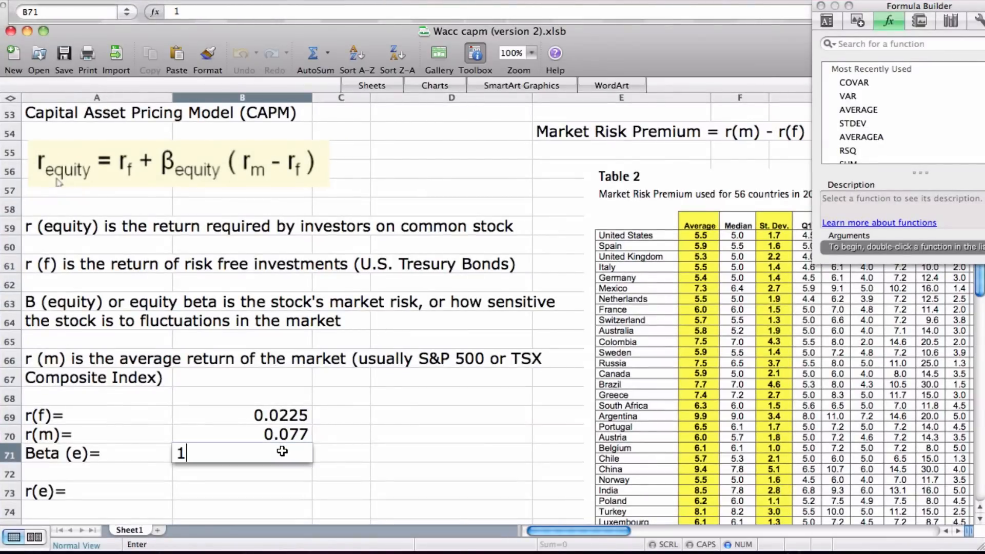
{"action": "type", "text": ".135"}
{"action": "left_click", "coordinate": [242, 492]}
{"action": "type", "text": "=B69+"}
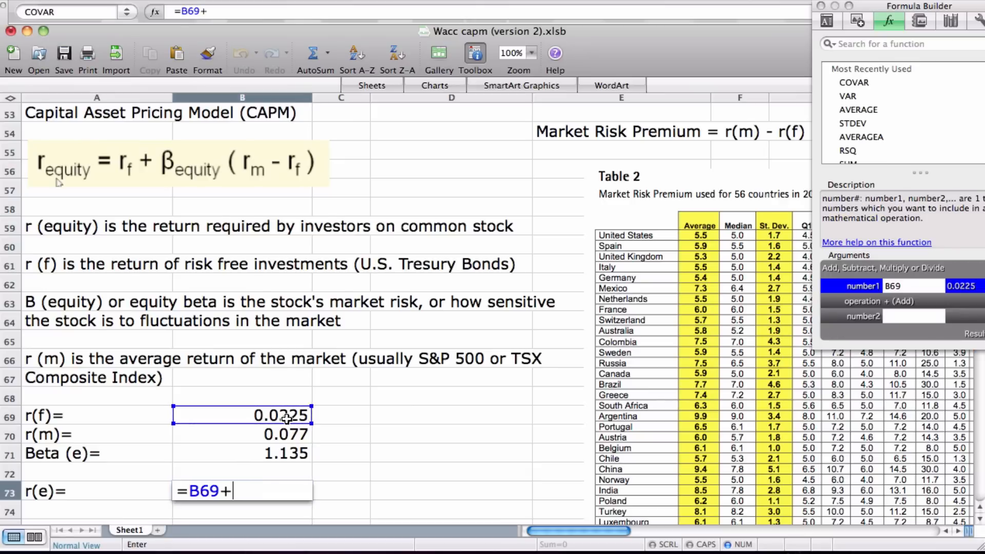
Build the r(e) formula =B69+B71*(B70-B69) in B73 for a cost of equity near 8.4%
{"action": "left_click", "coordinate": [243, 453]}
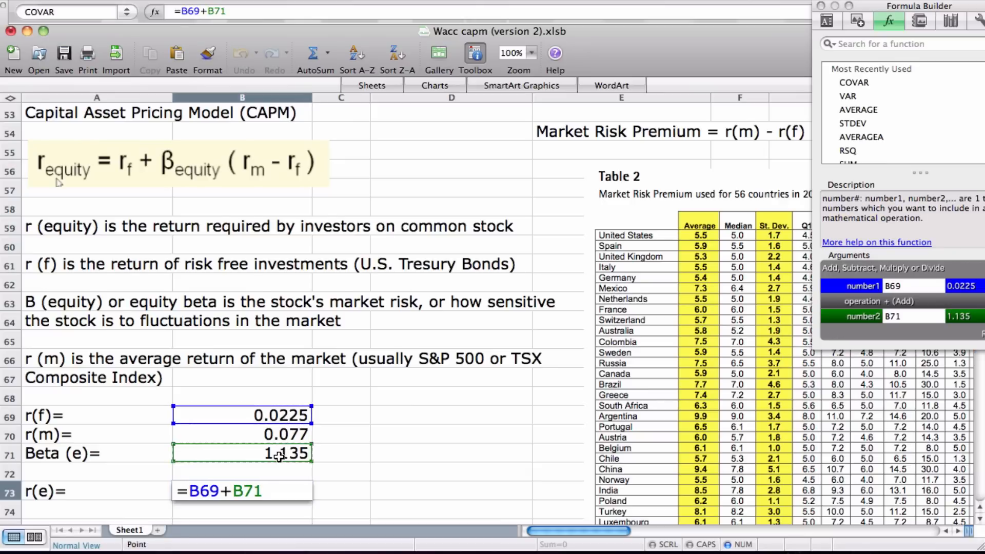
{"action": "type", "text": "*"}
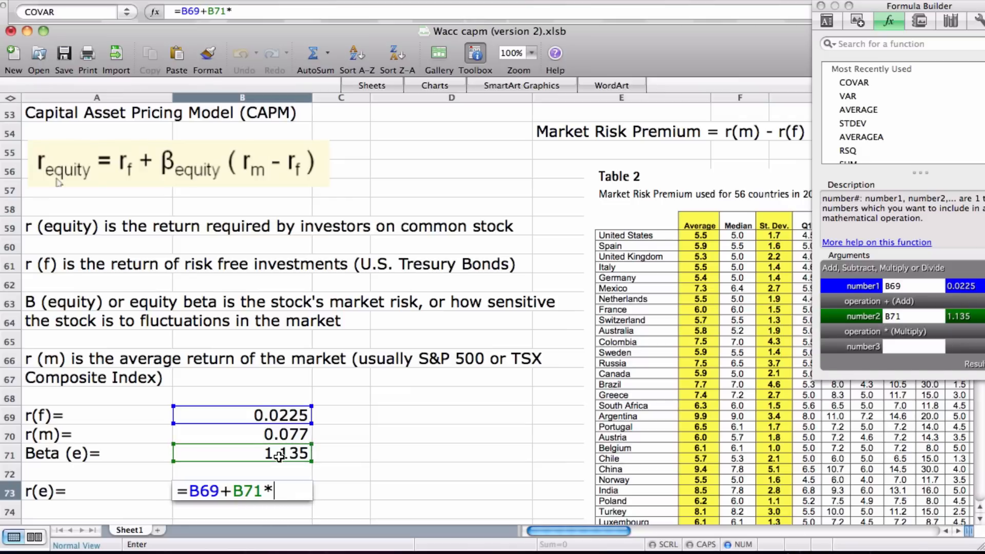
{"action": "type", "text": "("}
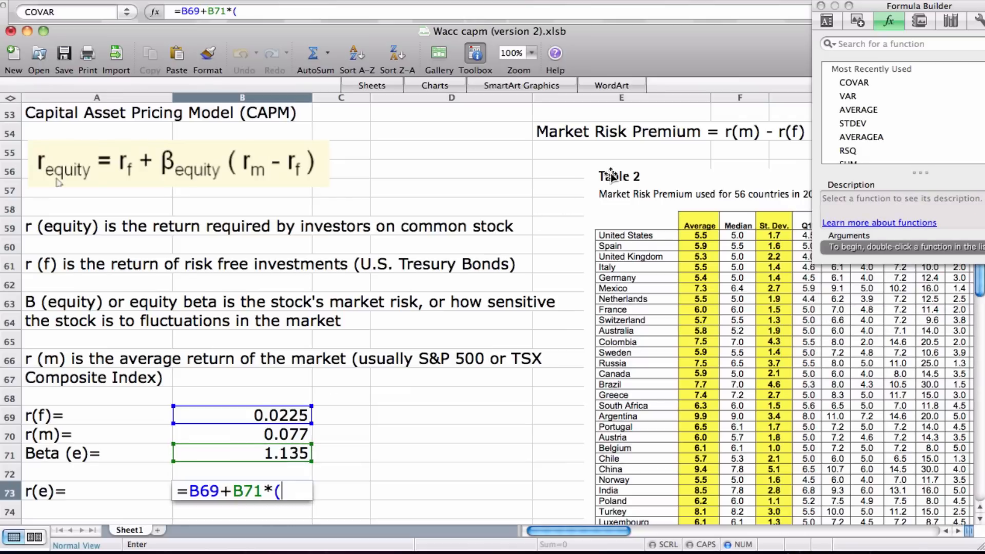
{"action": "mouse_move", "coordinate": [270, 435]}
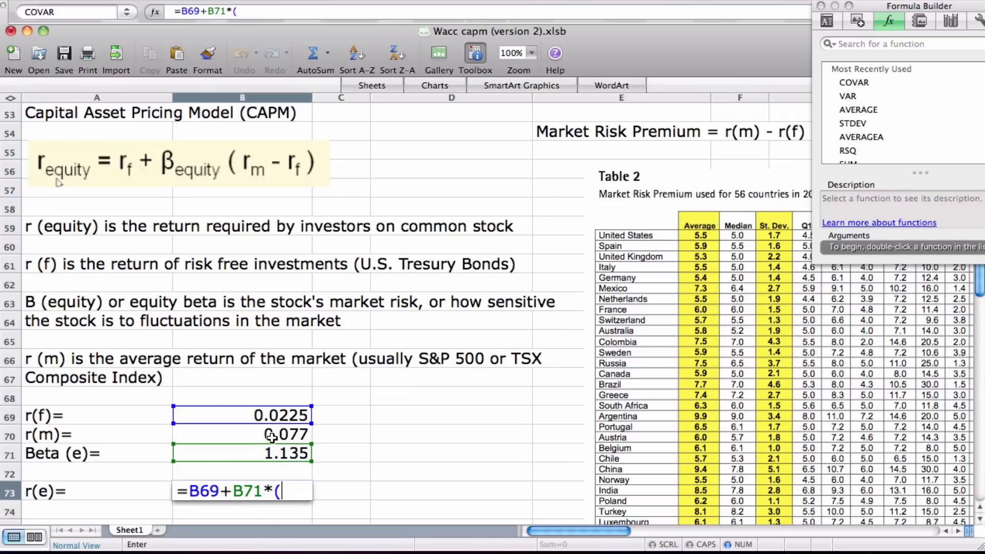
{"action": "left_click", "coordinate": [270, 435]}
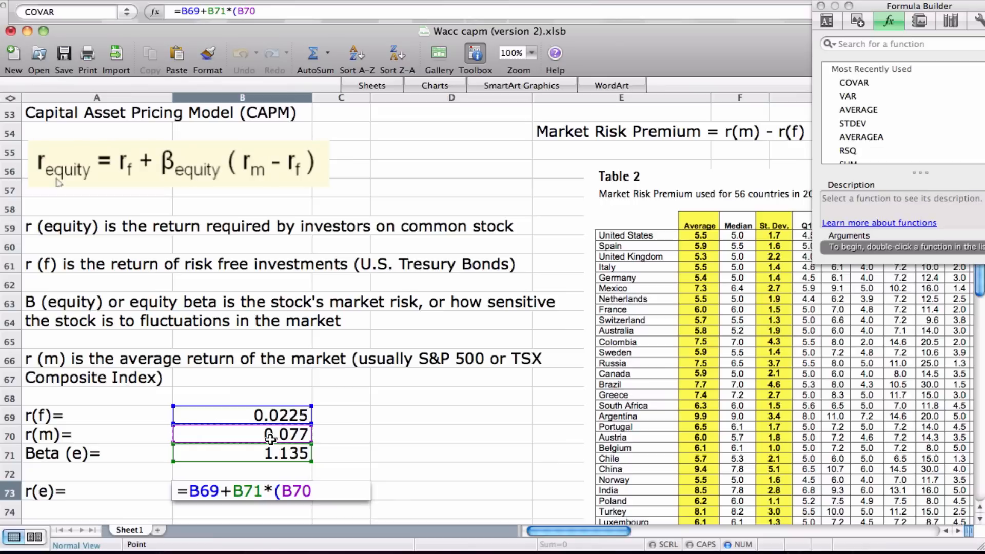
{"action": "type", "text": "-"}
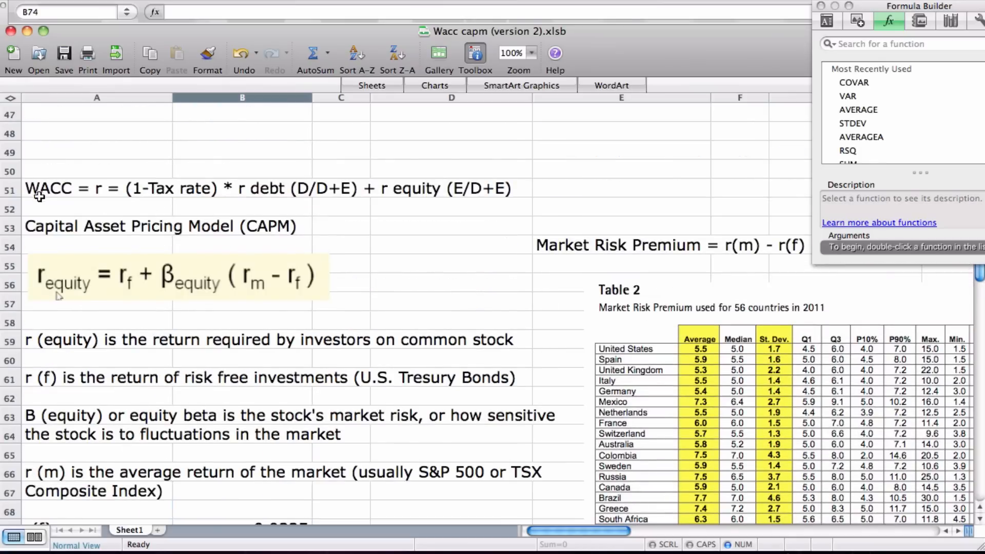
{"action": "mouse_move", "coordinate": [414, 202]}
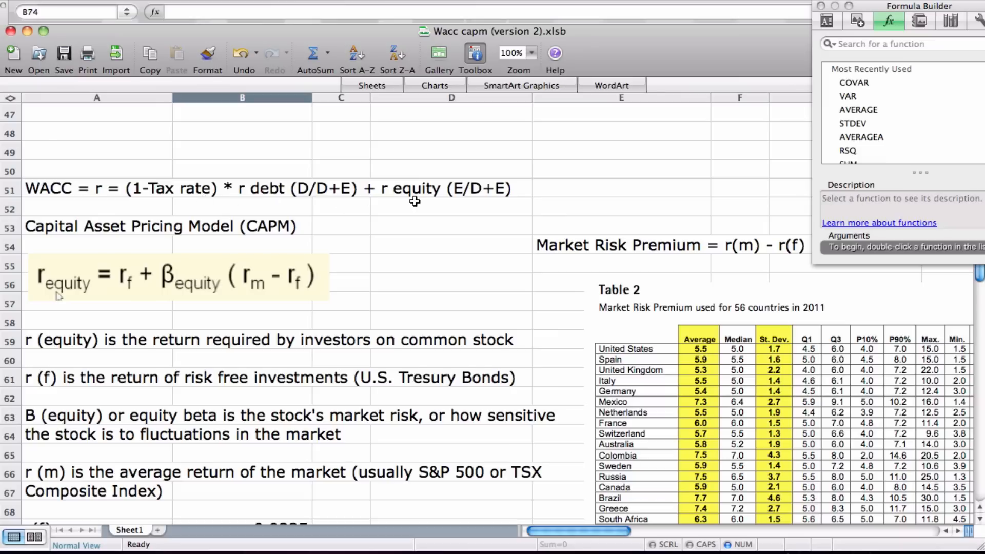
{"action": "scroll", "scroll_direction": "down", "scroll_amount": 3}
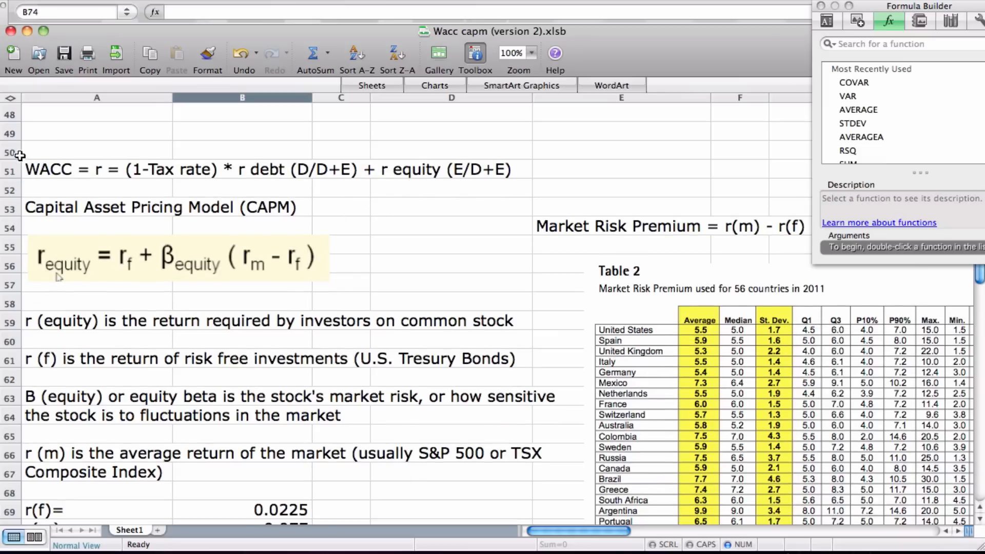
{"action": "mouse_move", "coordinate": [68, 181]}
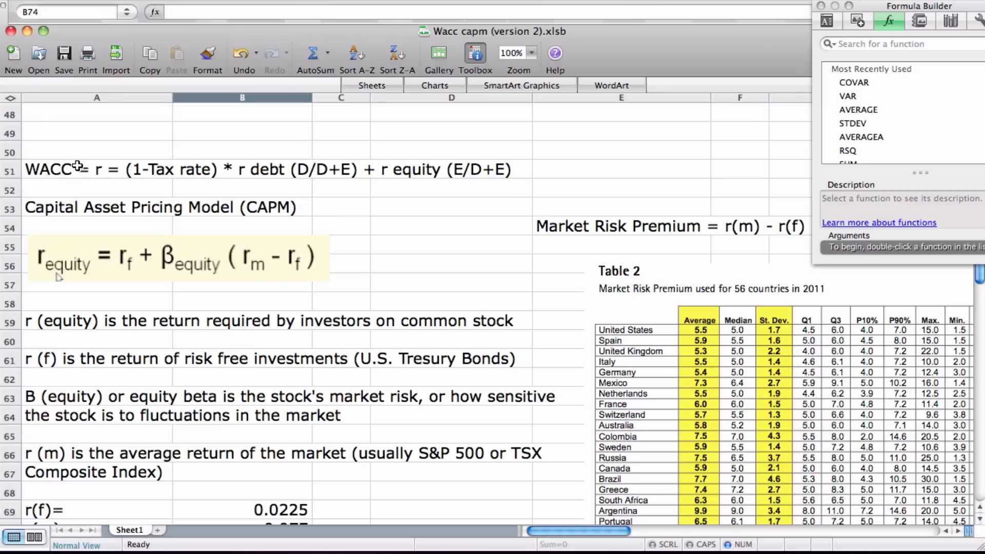
{"action": "mouse_move", "coordinate": [66, 187]}
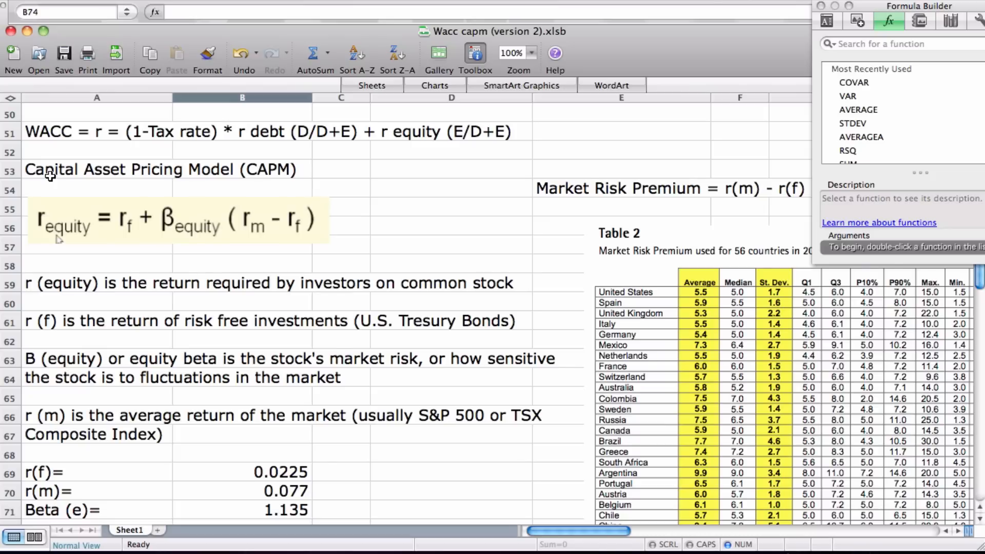
{"action": "mouse_move", "coordinate": [101, 184]}
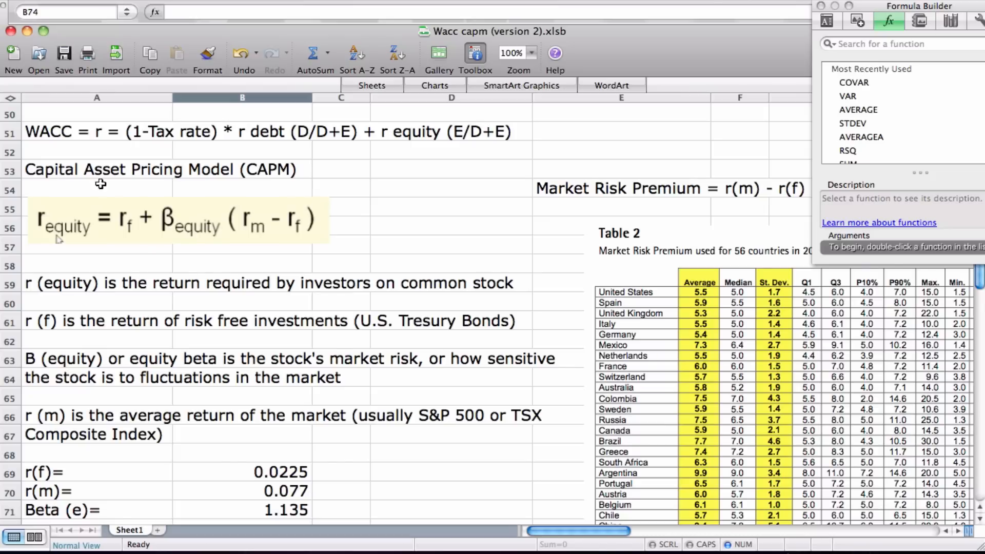
{"action": "mouse_move", "coordinate": [595, 250]}
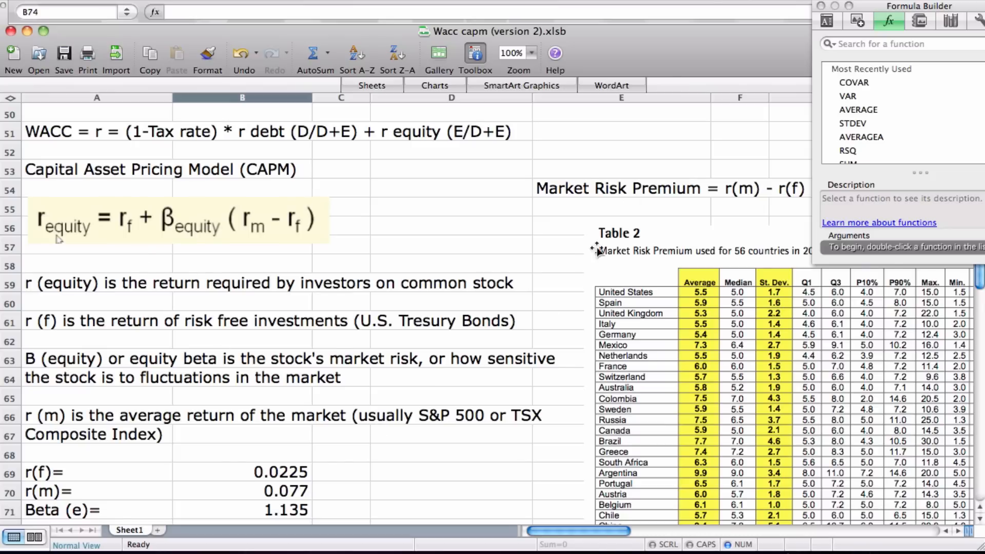